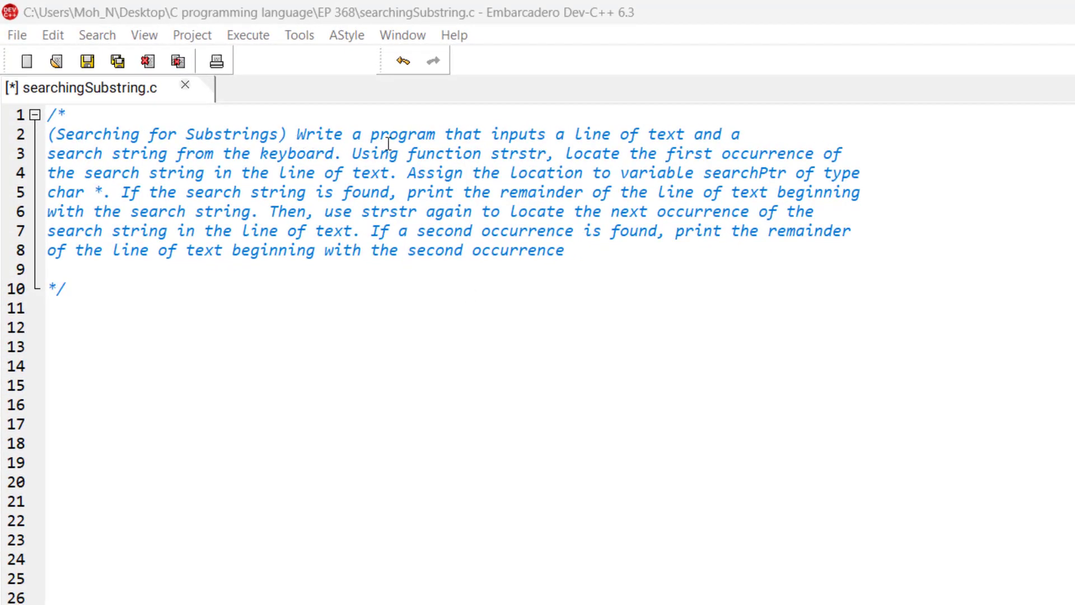
{"action": "mouse_move", "coordinate": [697, 140]}
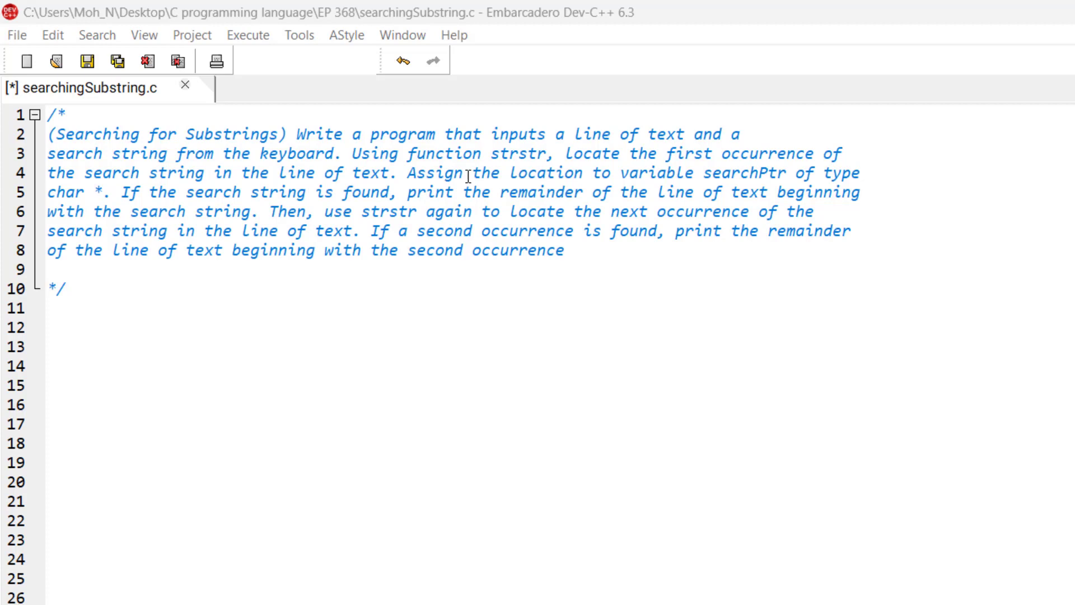
- Review strstr and searchPtr in the exercise comment and end its last sentence with a period
{"action": "double_click", "coordinate": [517, 153]}
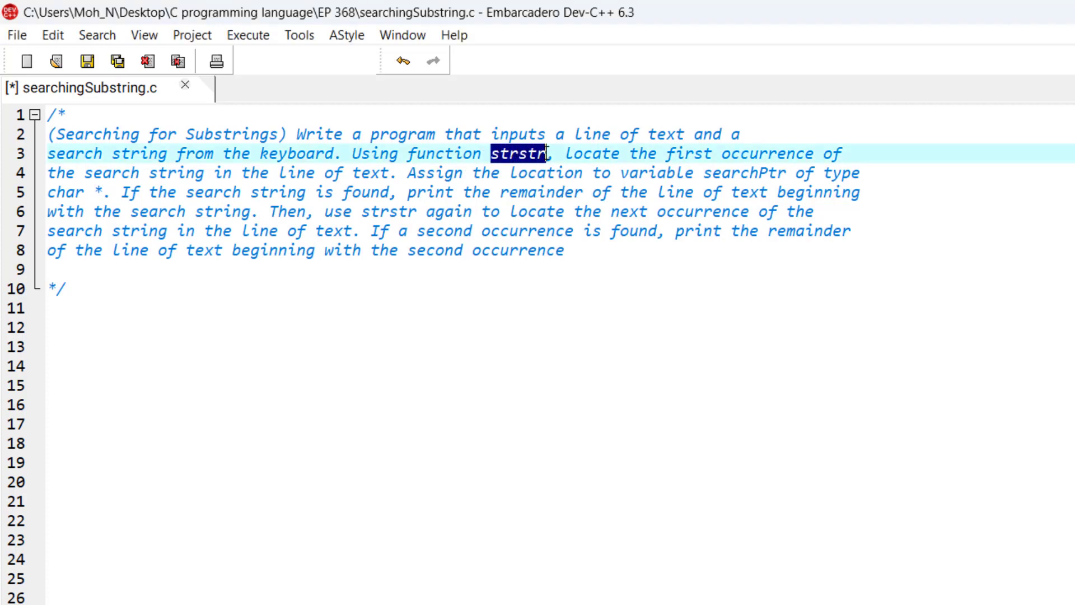
{"action": "mouse_move", "coordinate": [737, 159]}
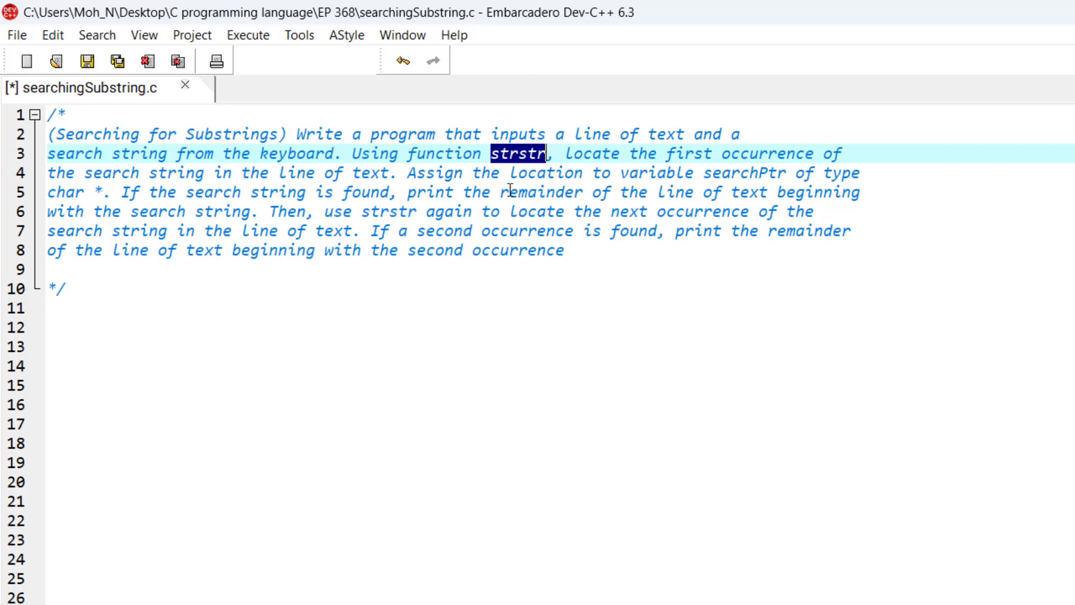
{"action": "mouse_move", "coordinate": [710, 173]}
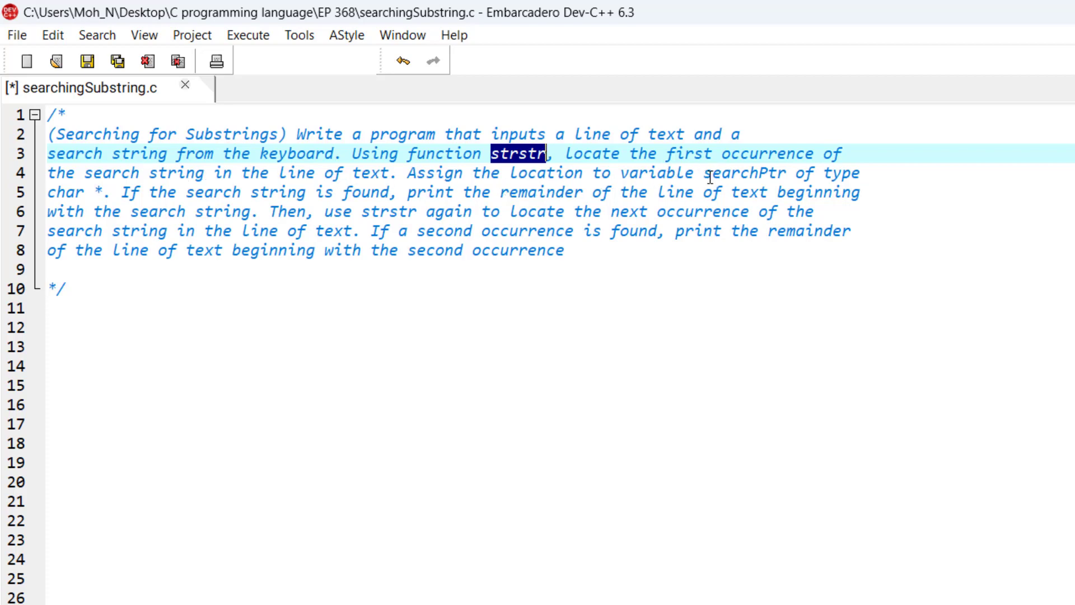
{"action": "double_click", "coordinate": [737, 172]}
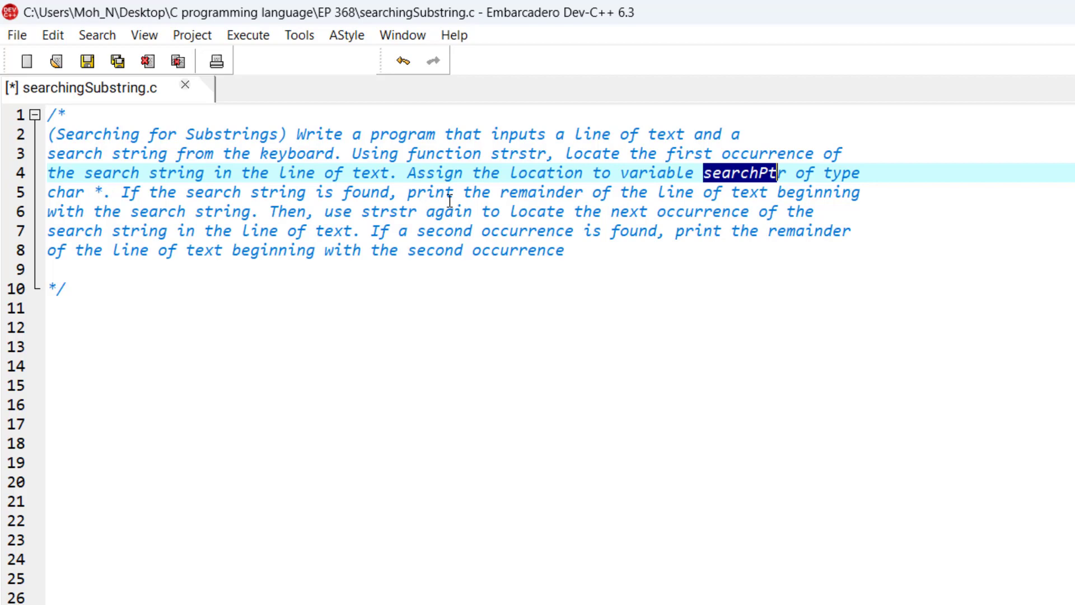
{"action": "mouse_move", "coordinate": [724, 194]}
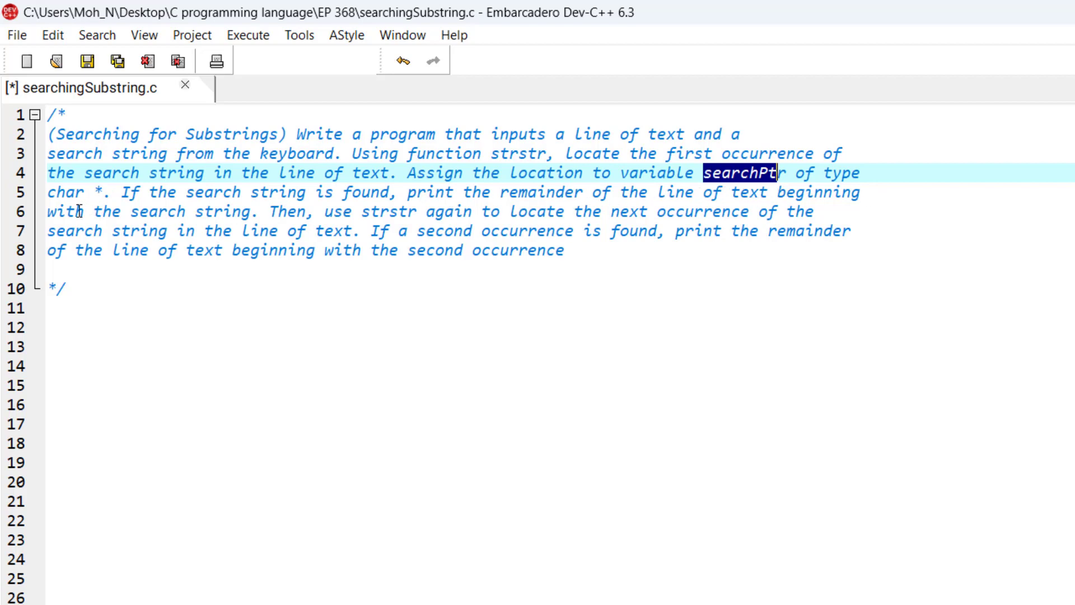
{"action": "mouse_move", "coordinate": [400, 210]}
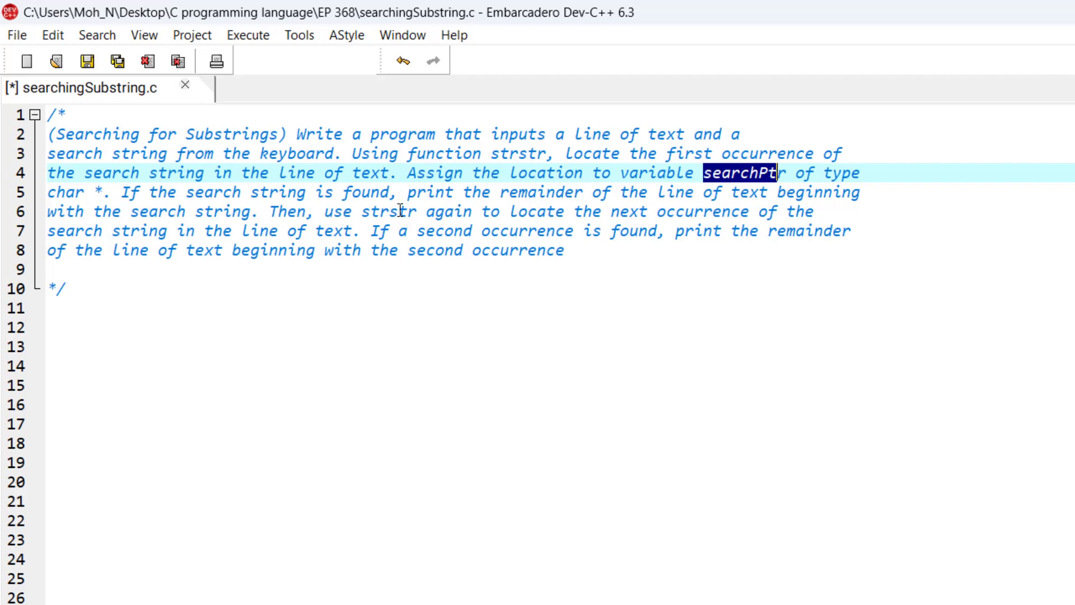
{"action": "mouse_move", "coordinate": [499, 214]}
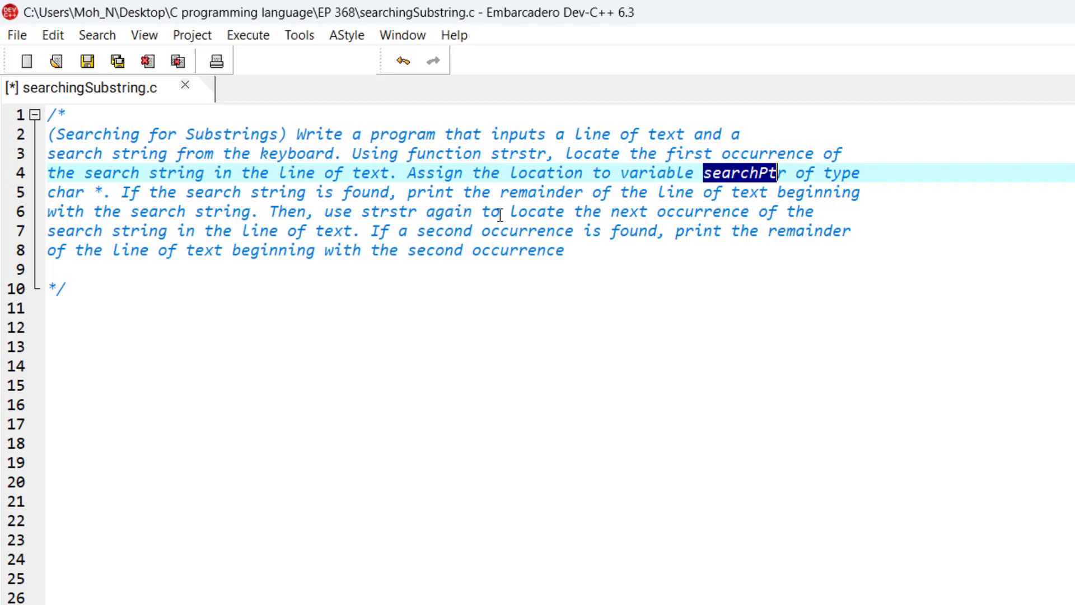
{"action": "mouse_move", "coordinate": [801, 218]}
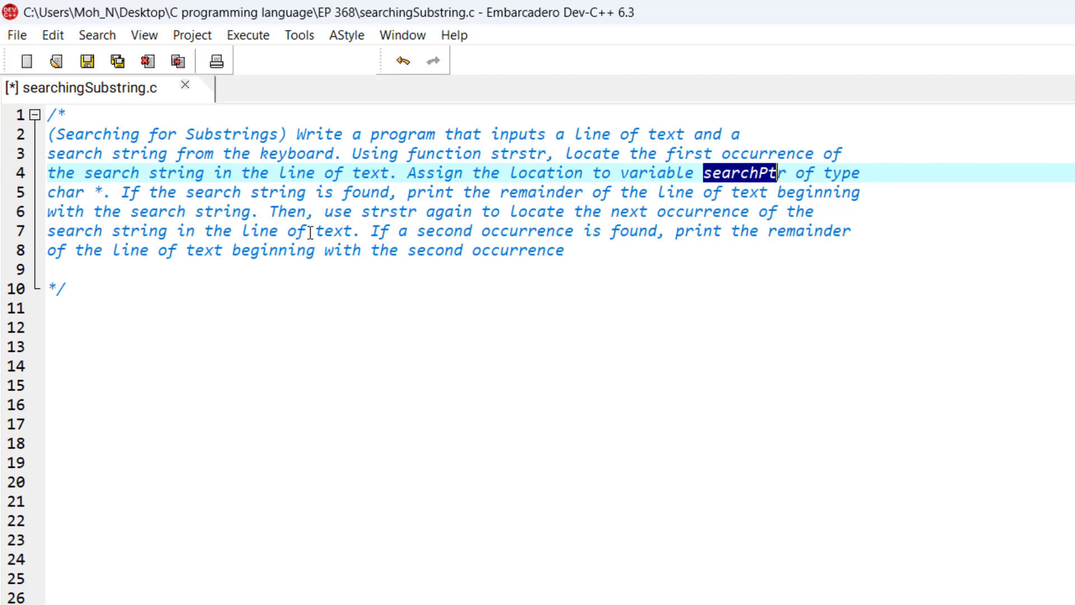
{"action": "mouse_move", "coordinate": [542, 232]}
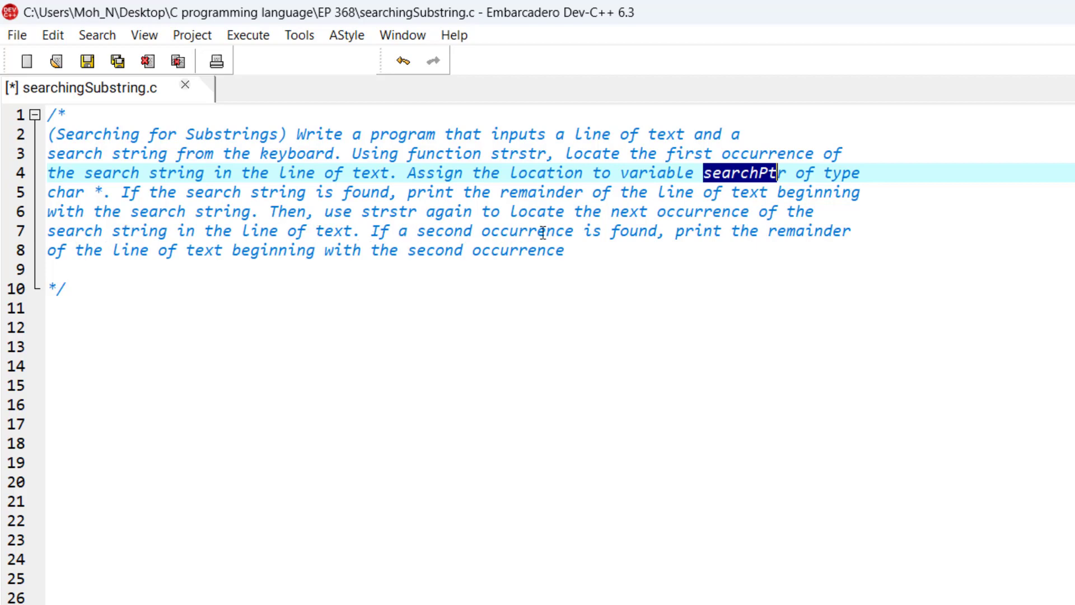
{"action": "mouse_move", "coordinate": [788, 236]}
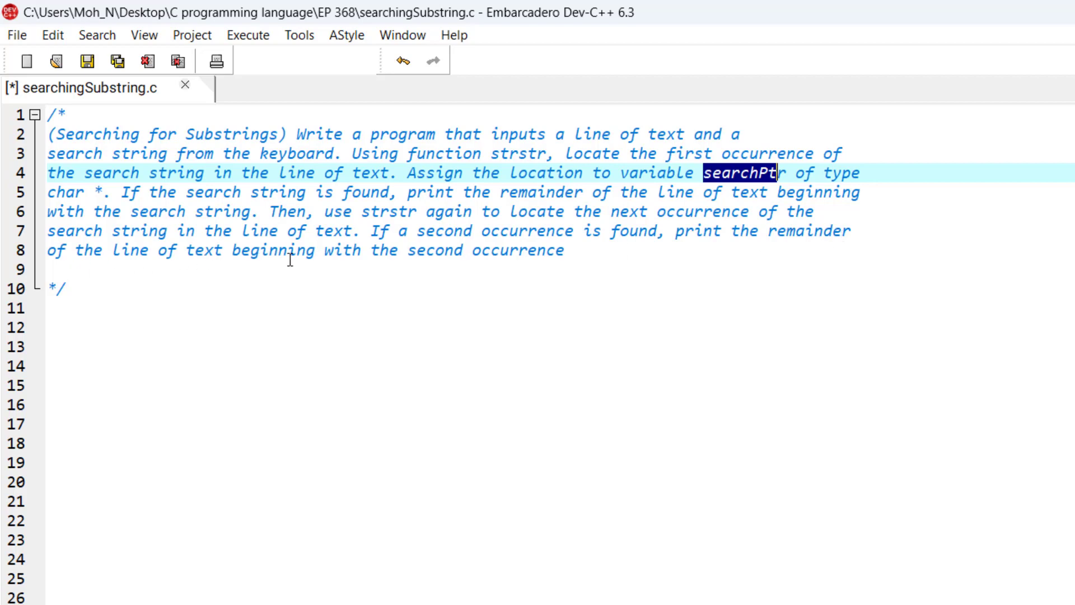
{"action": "left_click", "coordinate": [575, 249]}
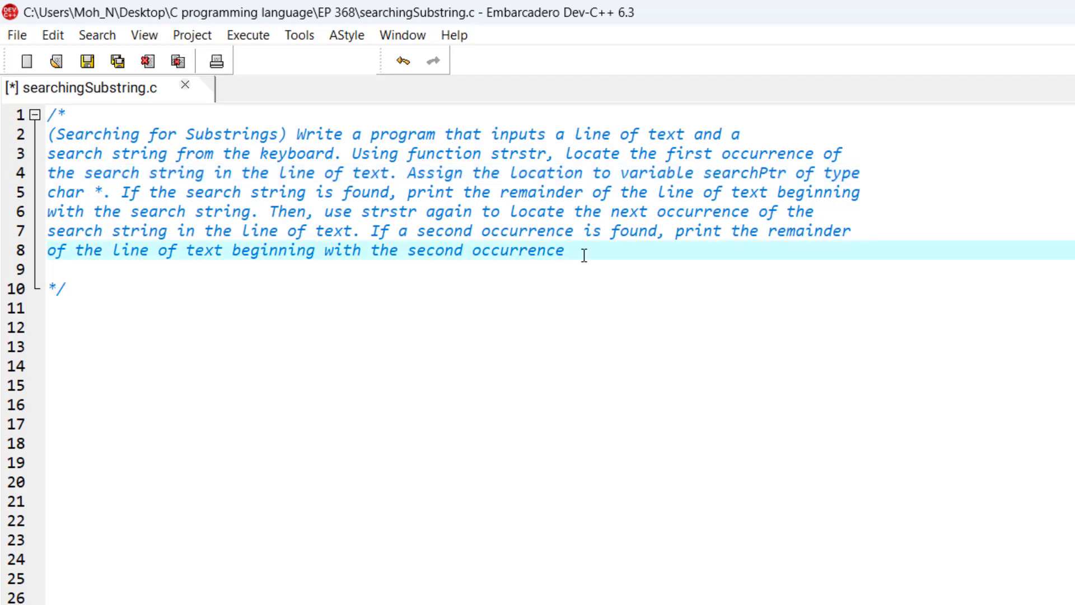
{"action": "type", "text": "."}
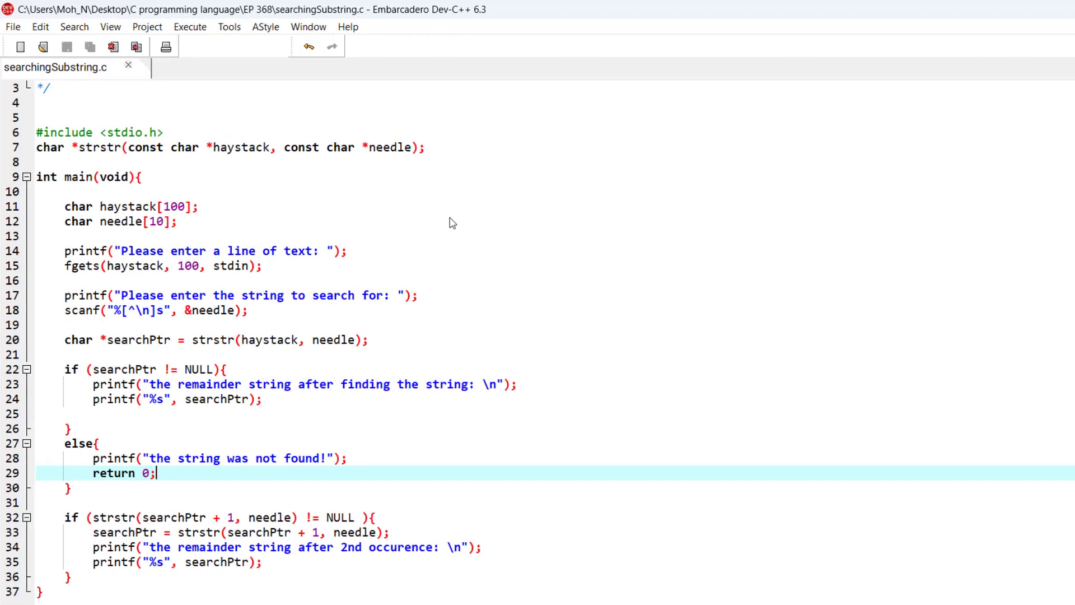
{"action": "mouse_move", "coordinate": [270, 225]}
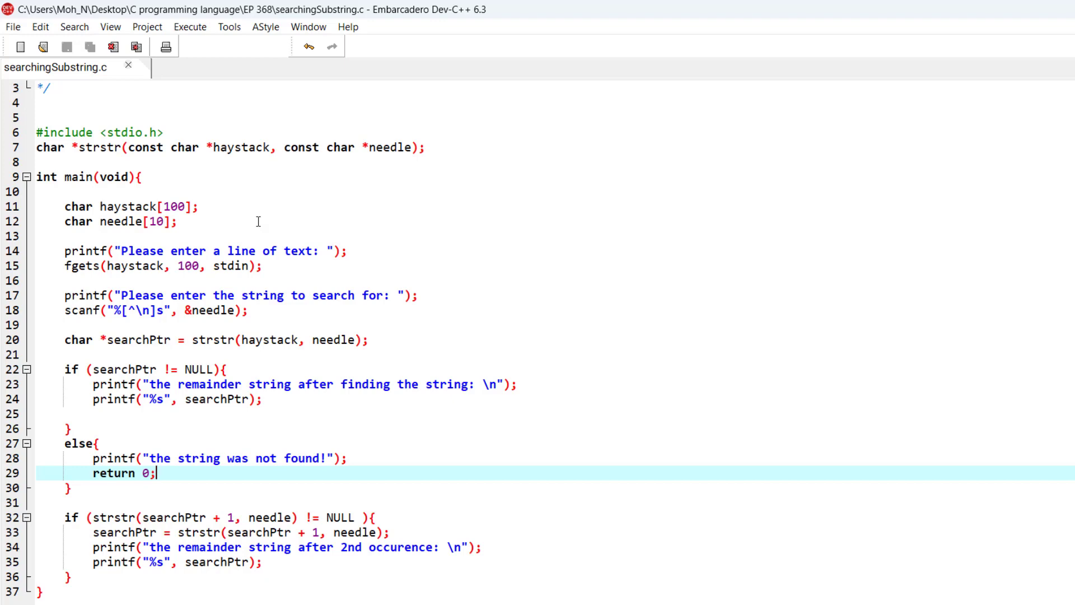
{"action": "double_click", "coordinate": [87, 147]}
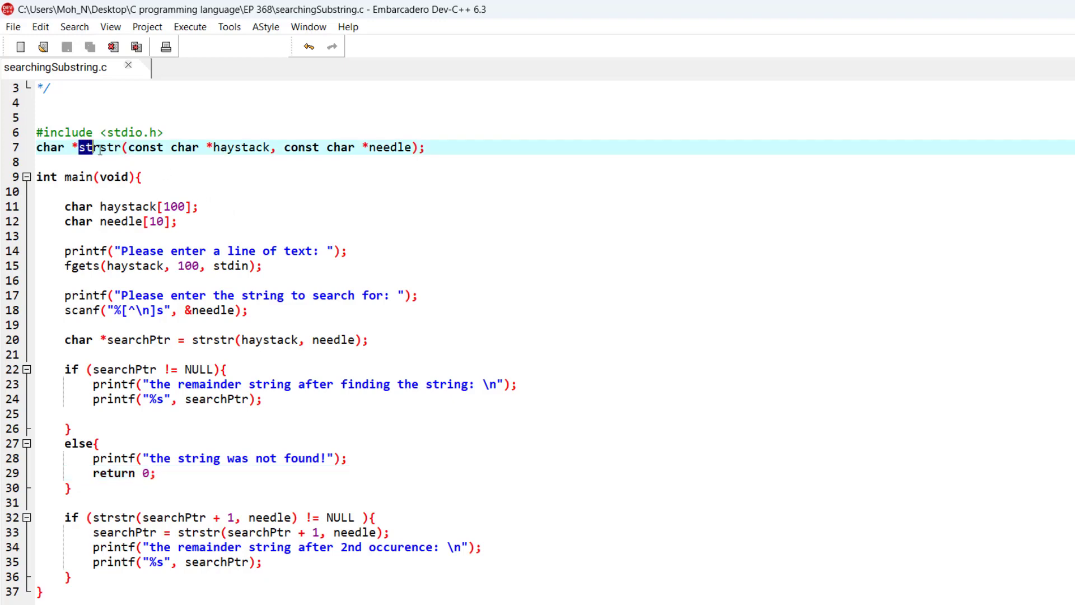
{"action": "double_click", "coordinate": [99, 146]}
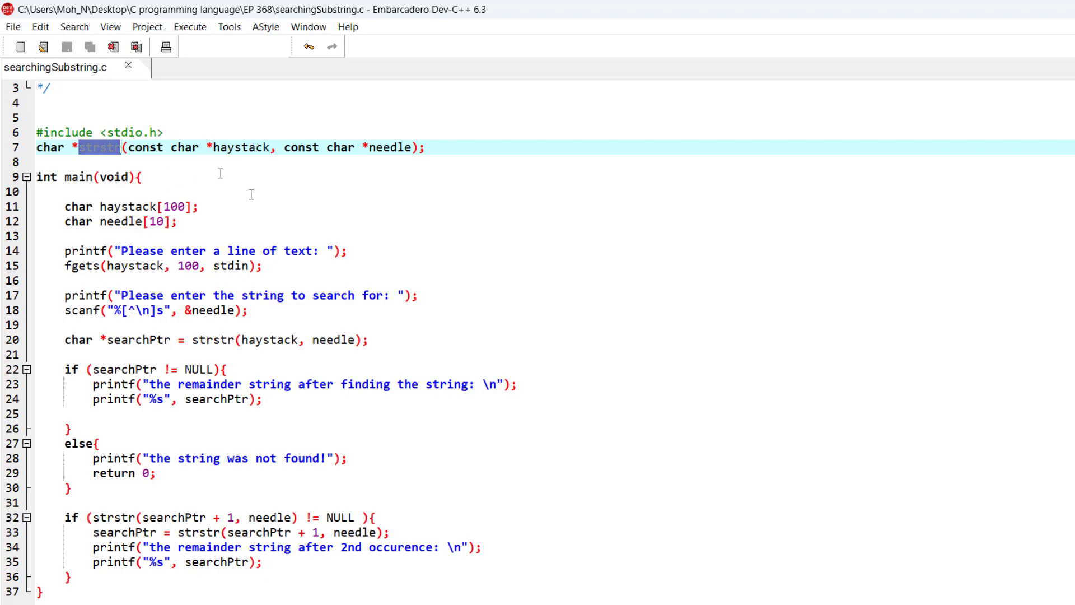
{"action": "double_click", "coordinate": [99, 147]}
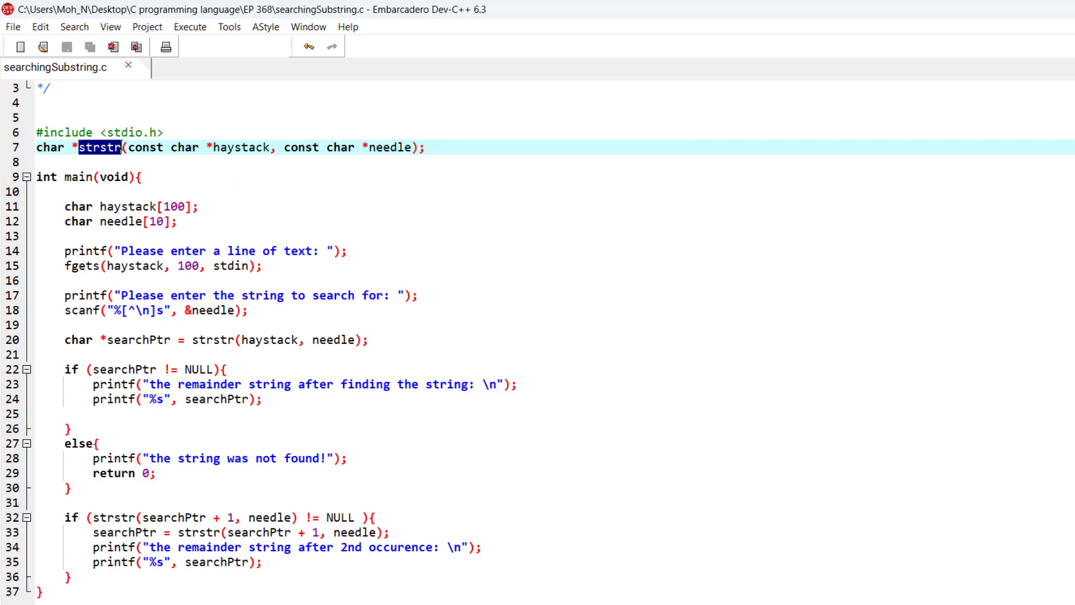
{"action": "double_click", "coordinate": [386, 147]}
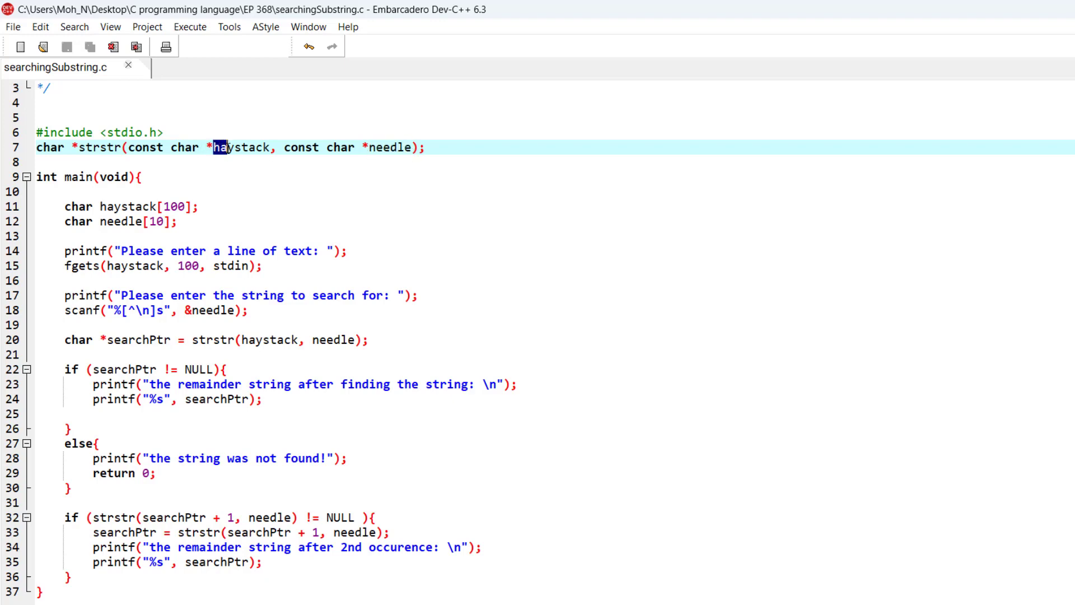
{"action": "double_click", "coordinate": [242, 148]}
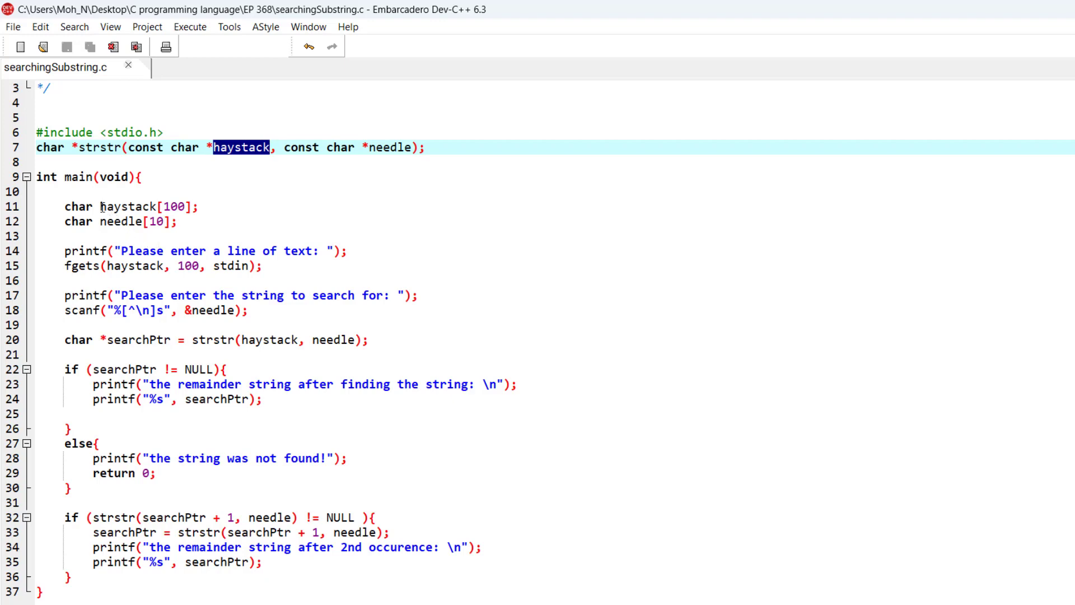
{"action": "left_click", "coordinate": [101, 206]}
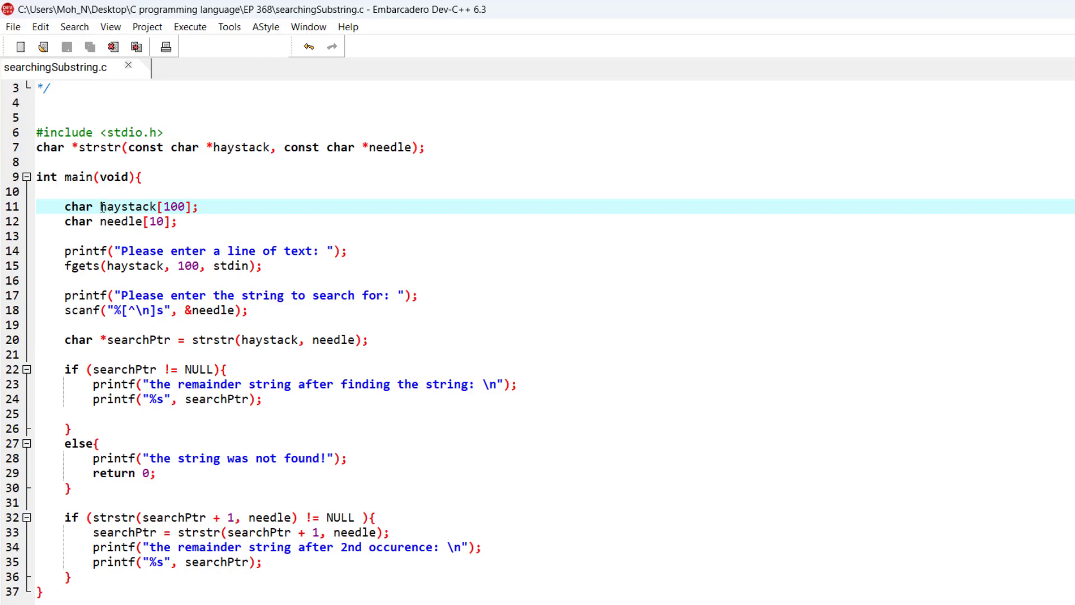
{"action": "double_click", "coordinate": [128, 206]}
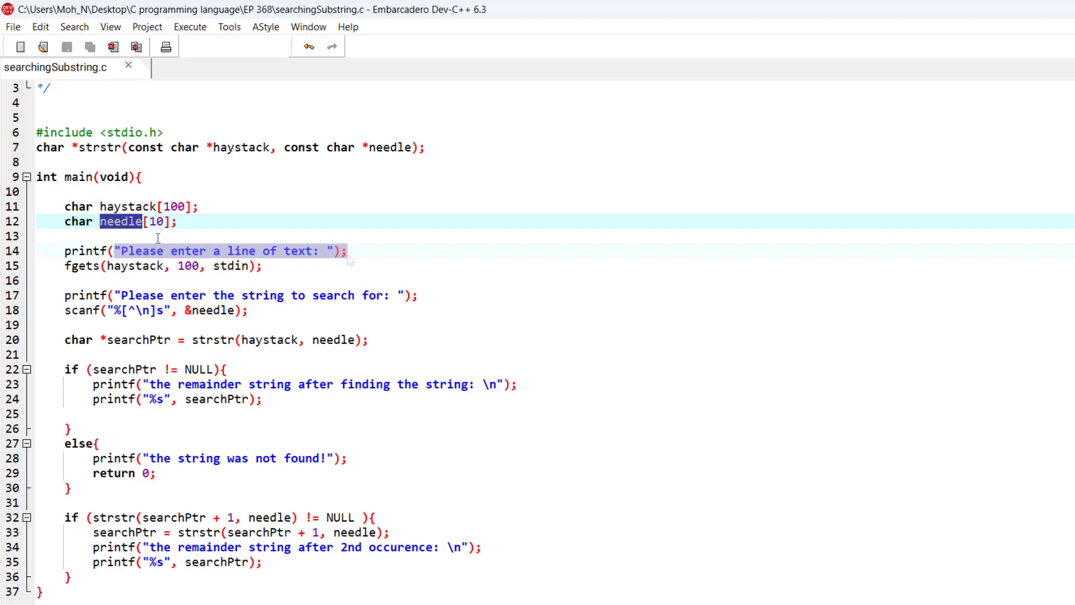
{"action": "left_click", "coordinate": [125, 250]}
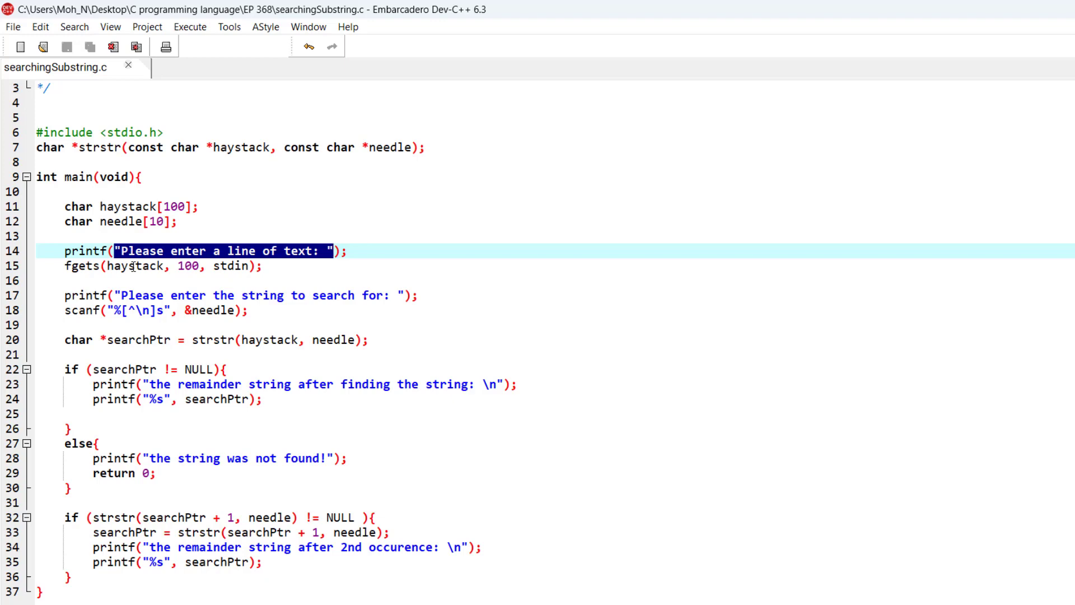
{"action": "double_click", "coordinate": [135, 267]}
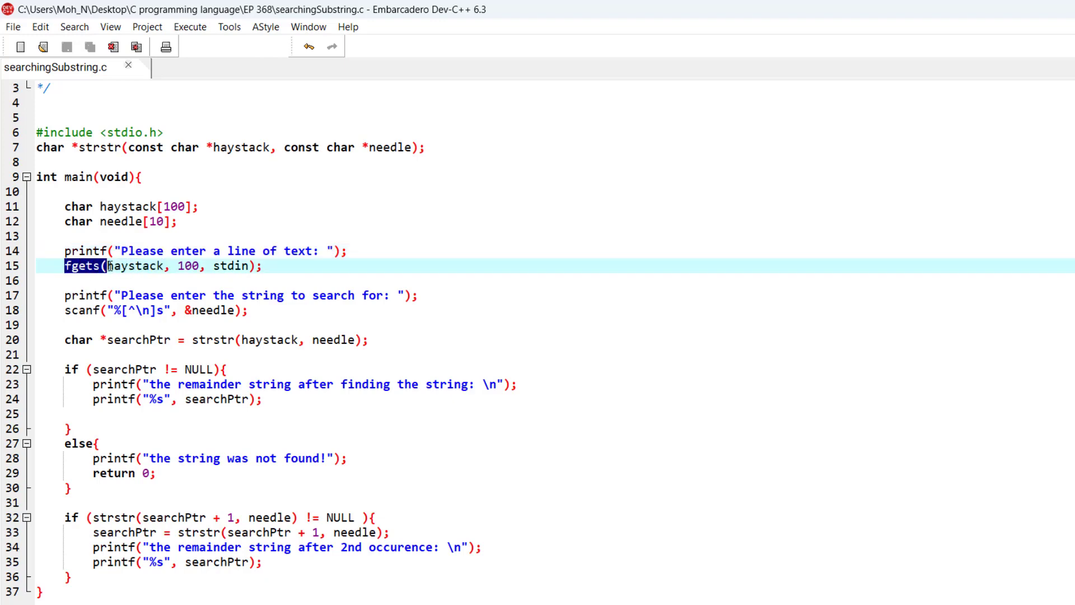
{"action": "double_click", "coordinate": [126, 267]}
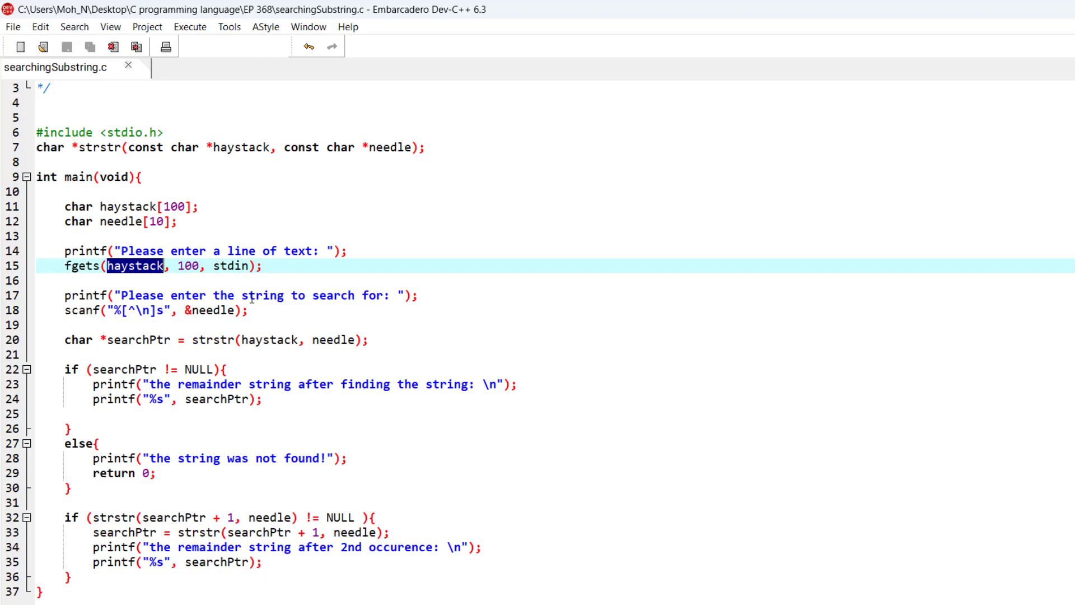
{"action": "mouse_move", "coordinate": [168, 310]}
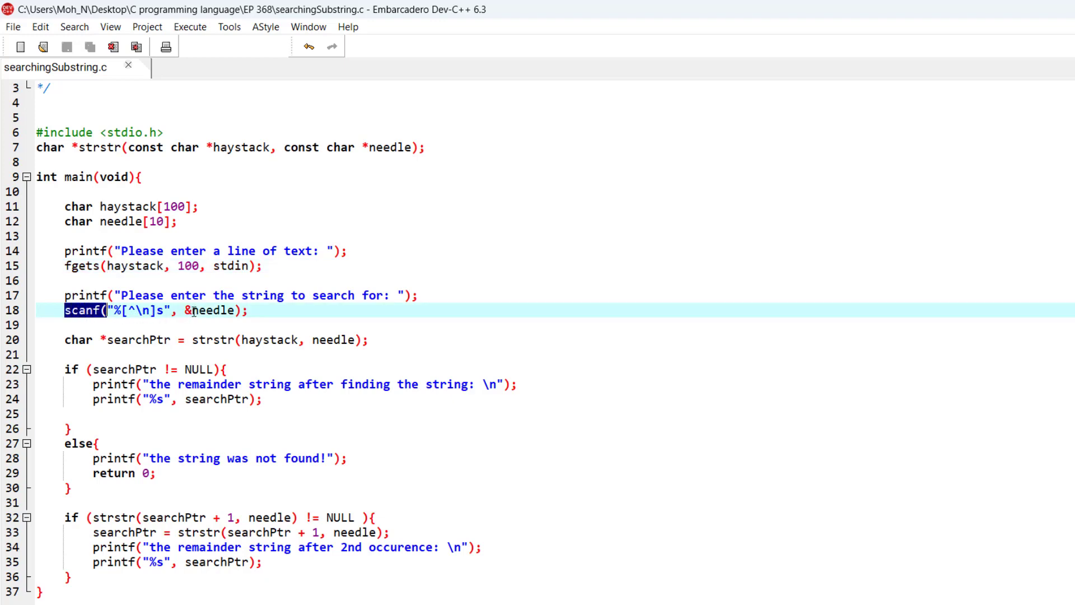
{"action": "left_click", "coordinate": [206, 311]}
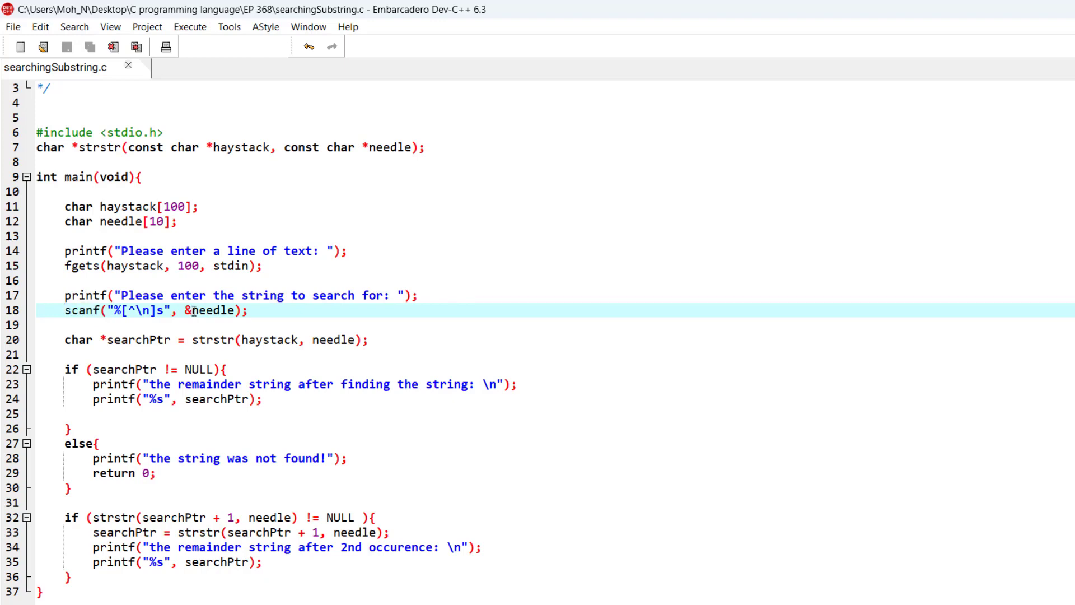
{"action": "double_click", "coordinate": [206, 310]}
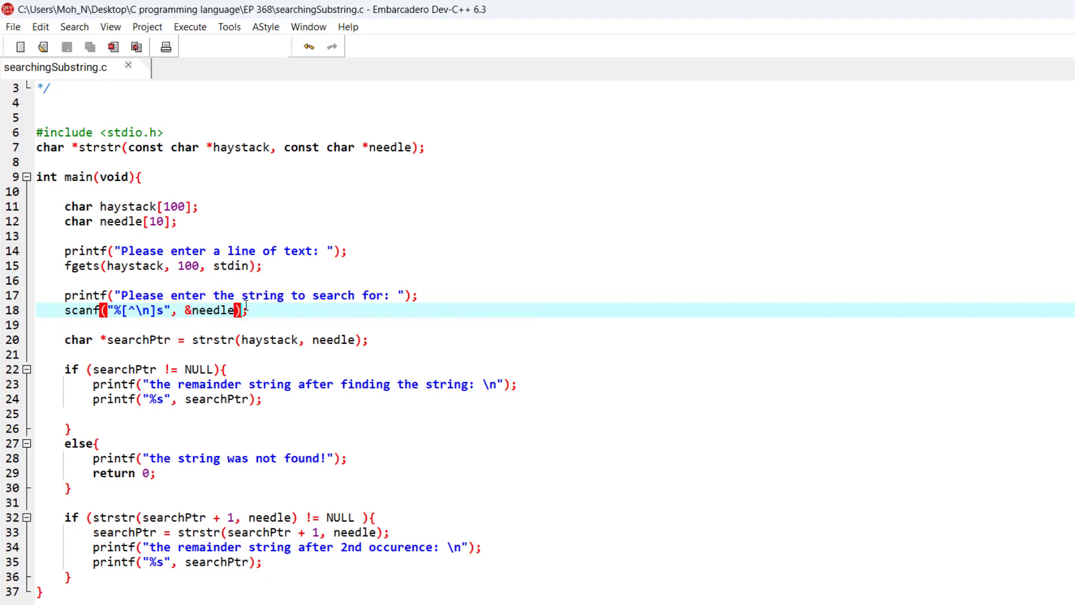
{"action": "left_click", "coordinate": [248, 310]}
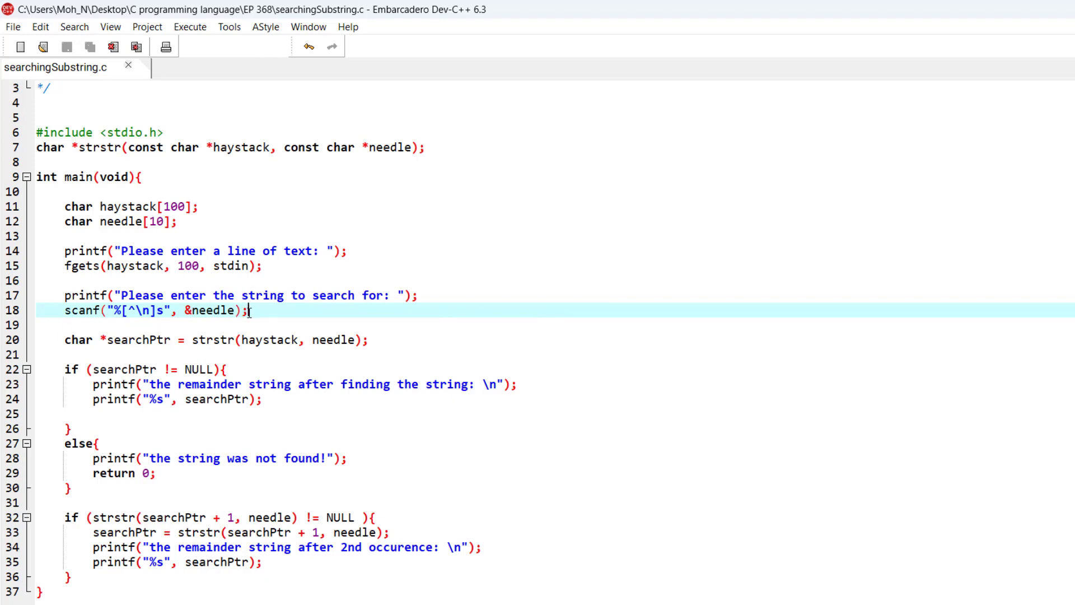
{"action": "mouse_move", "coordinate": [181, 290]}
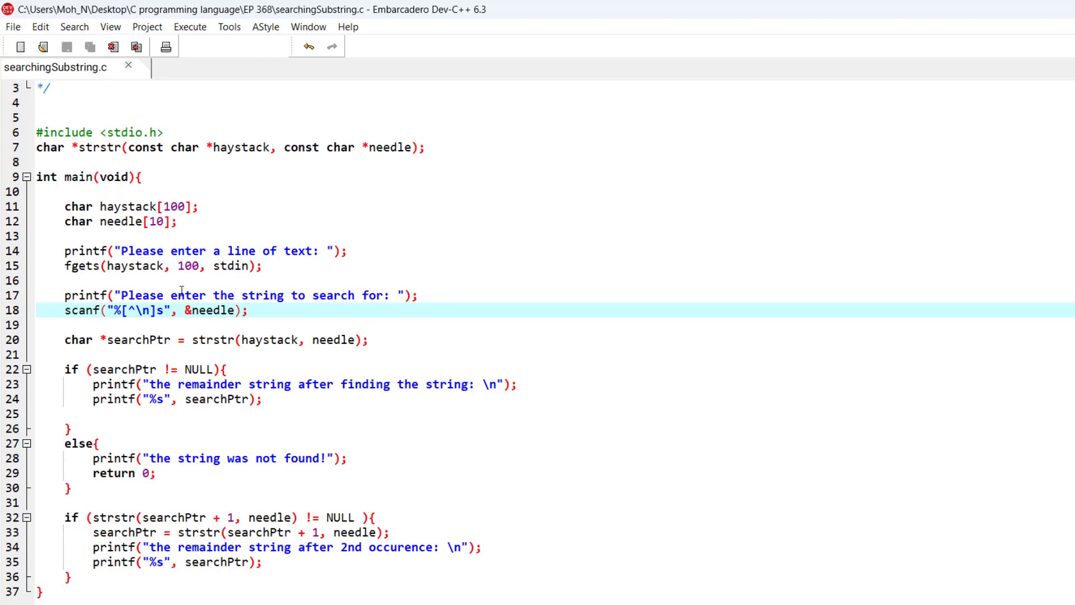
{"action": "left_click", "coordinate": [250, 310]}
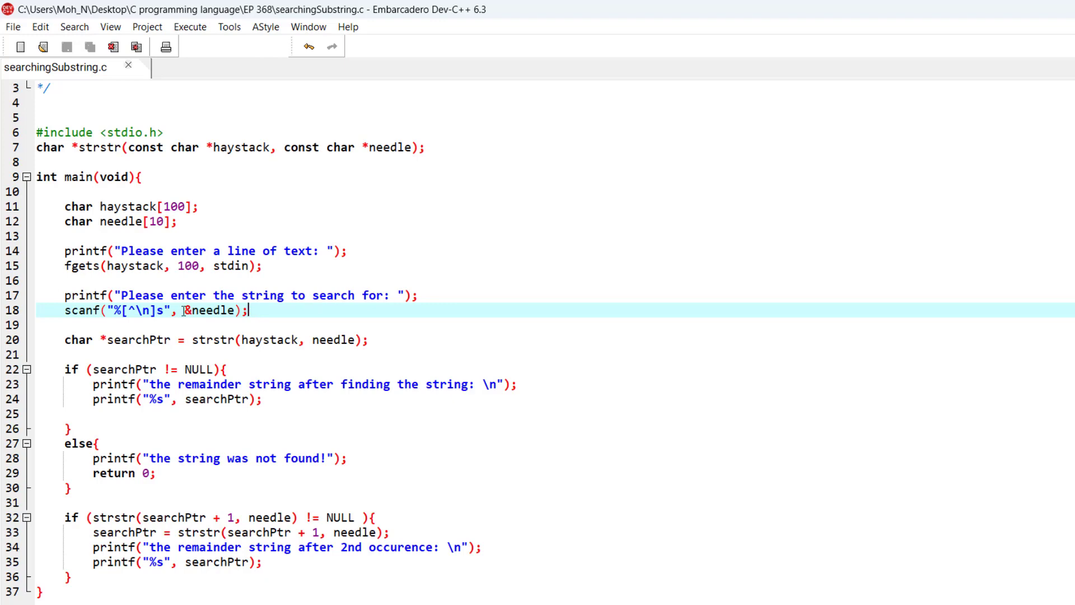
{"action": "left_click", "coordinate": [112, 341]}
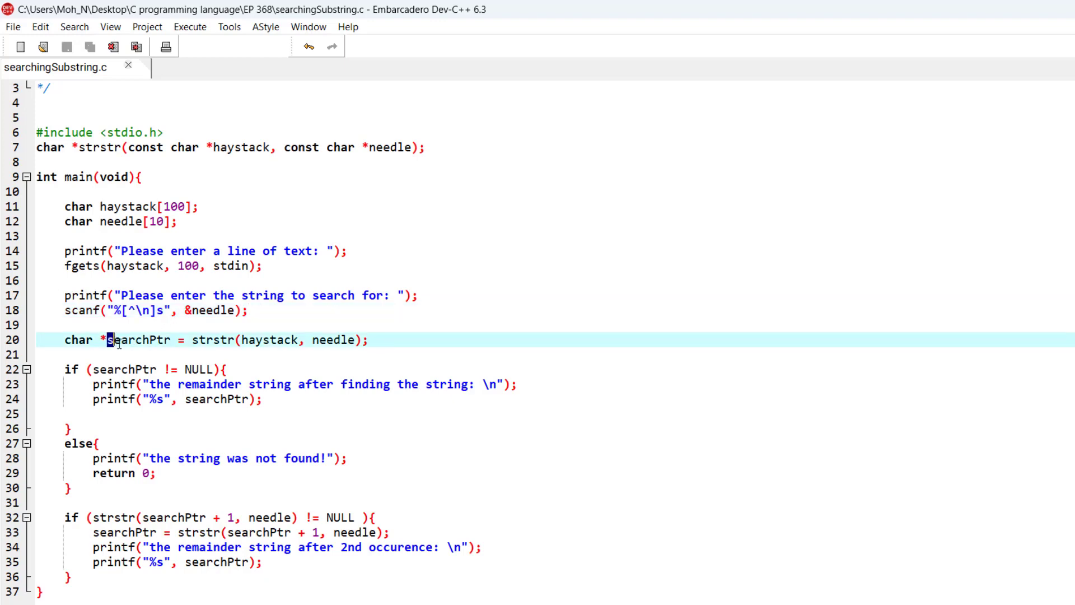
{"action": "double_click", "coordinate": [137, 341]}
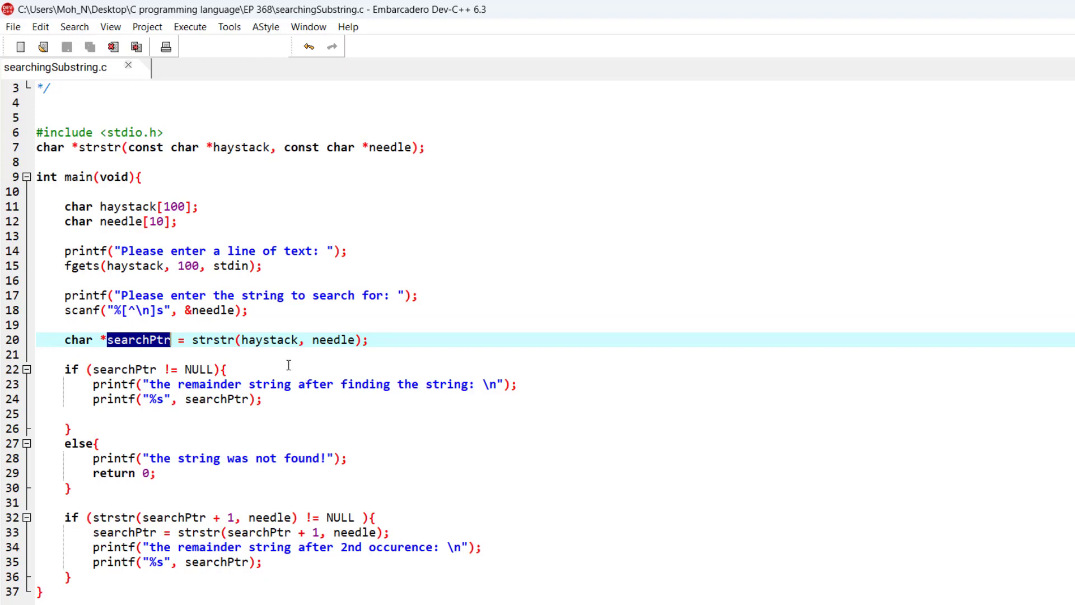
{"action": "mouse_move", "coordinate": [240, 339]}
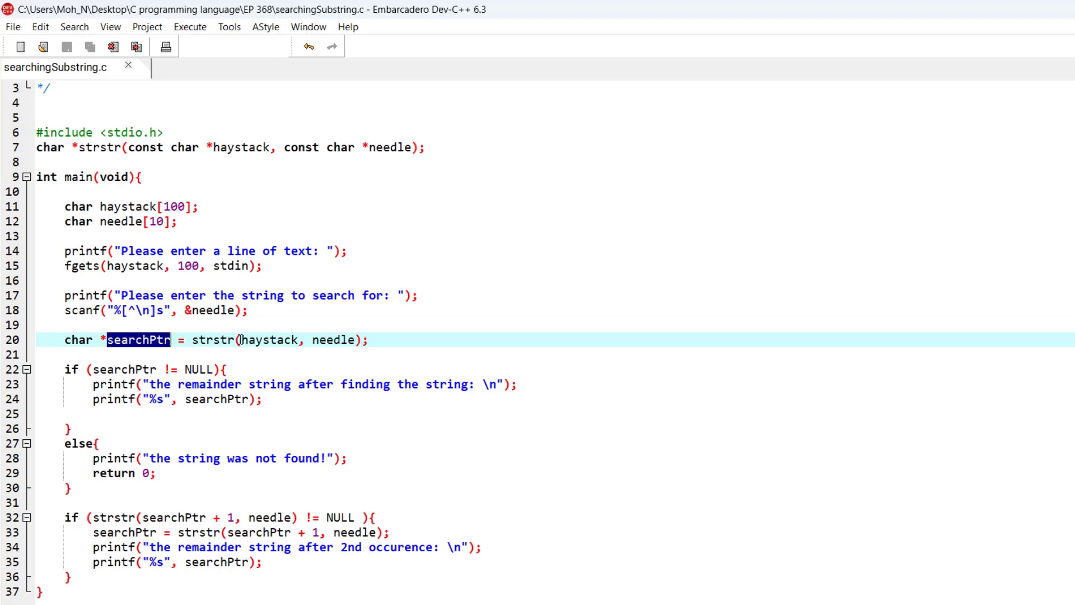
{"action": "double_click", "coordinate": [337, 340]}
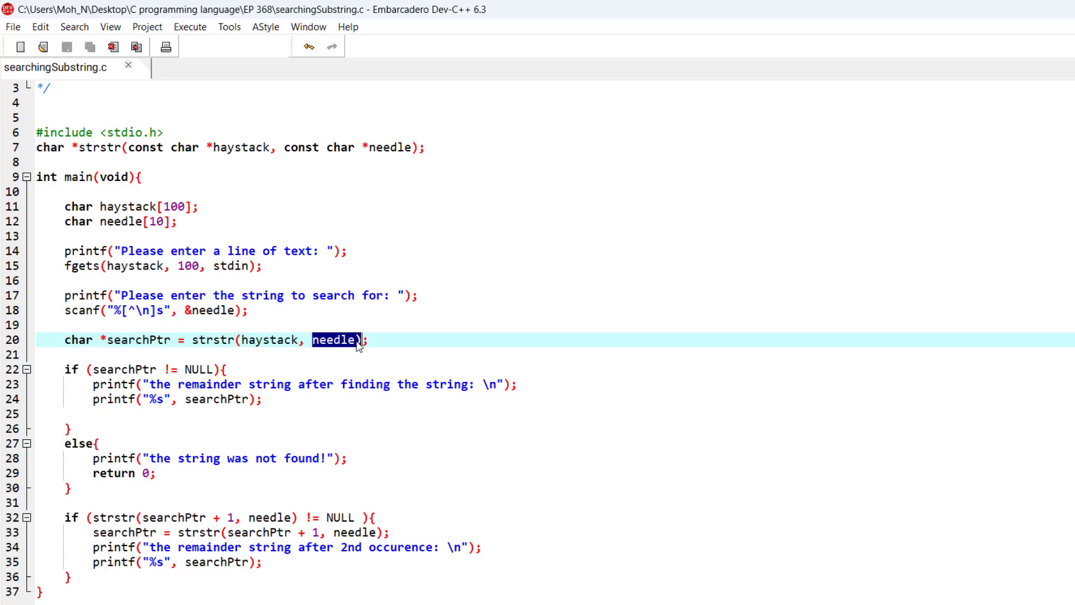
{"action": "double_click", "coordinate": [270, 339]}
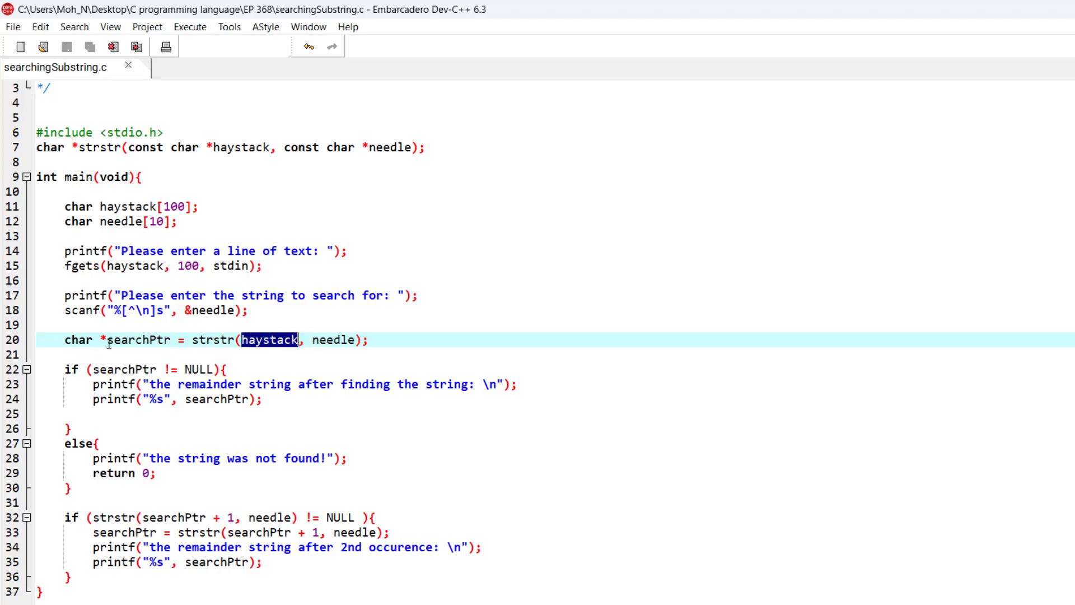
{"action": "double_click", "coordinate": [134, 339]}
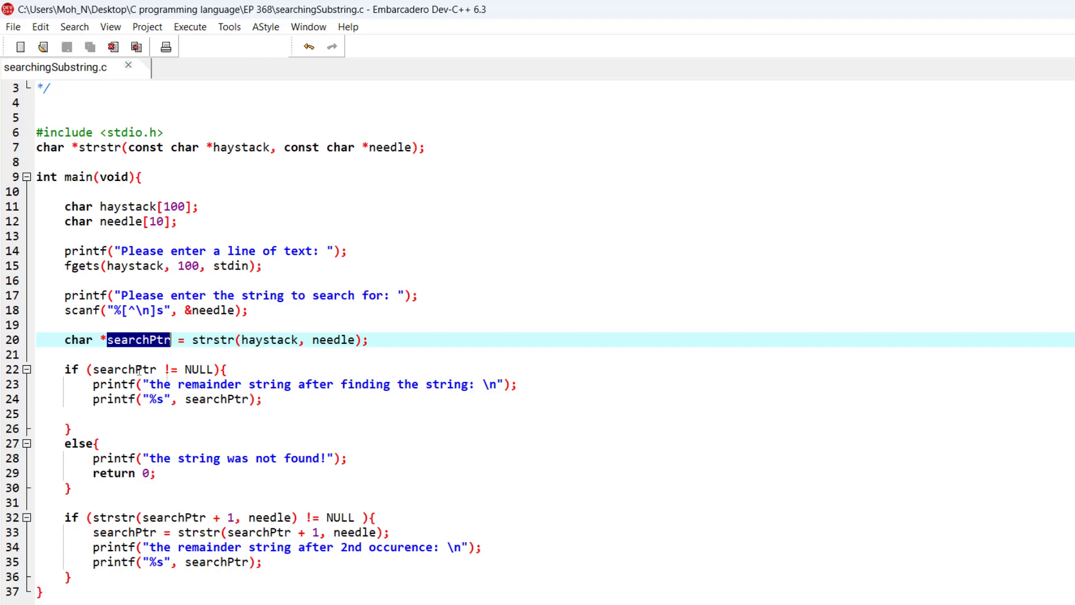
{"action": "double_click", "coordinate": [124, 368]}
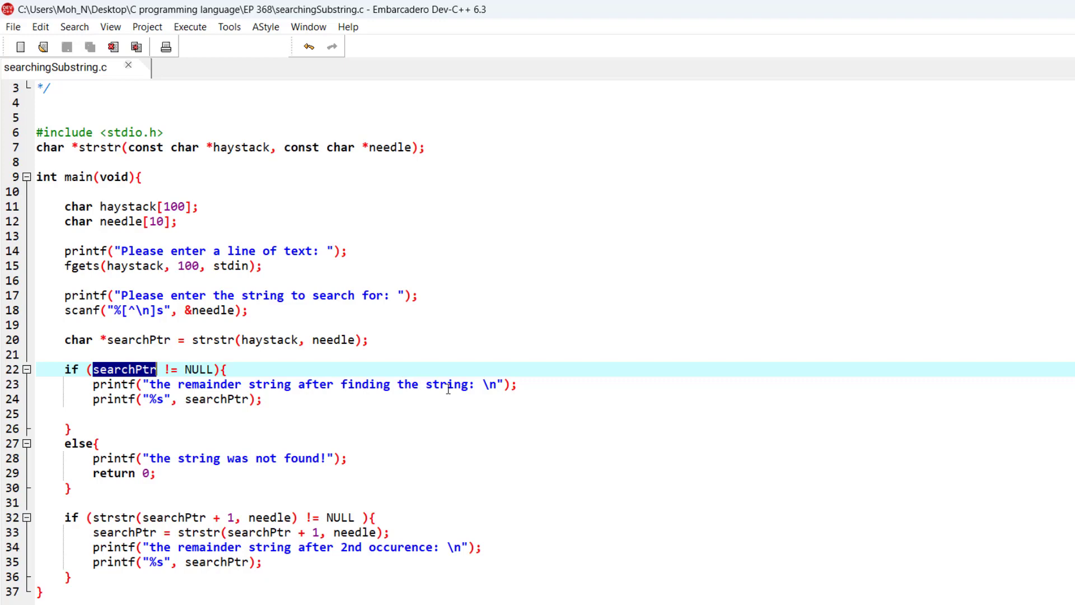
- Replace "string" with "key" in the first found message, then inspect return 0
{"action": "left_click", "coordinate": [460, 384]}
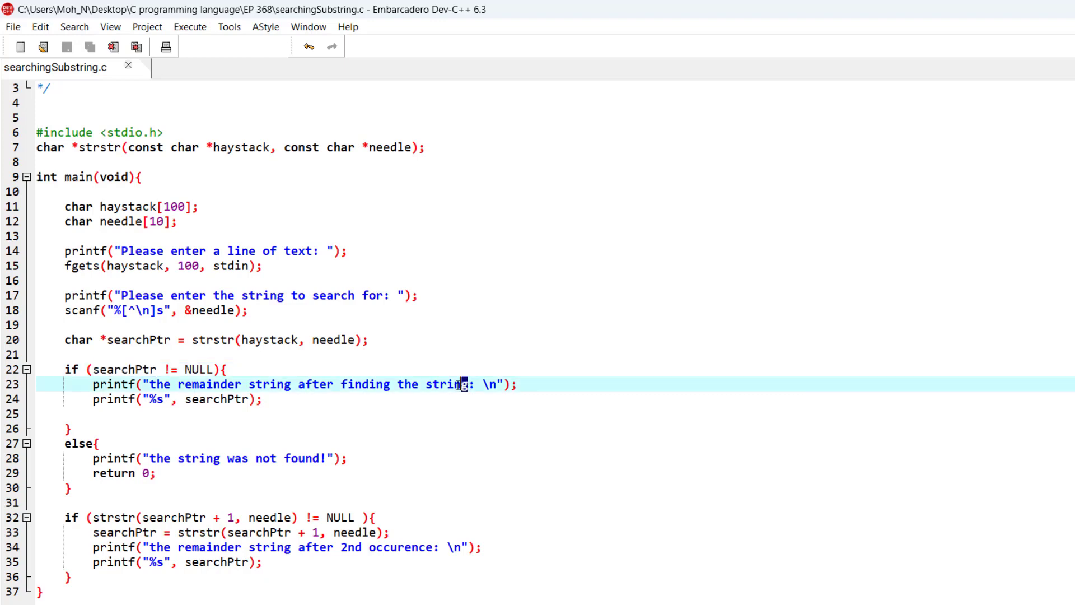
{"action": "type", "text": "key"}
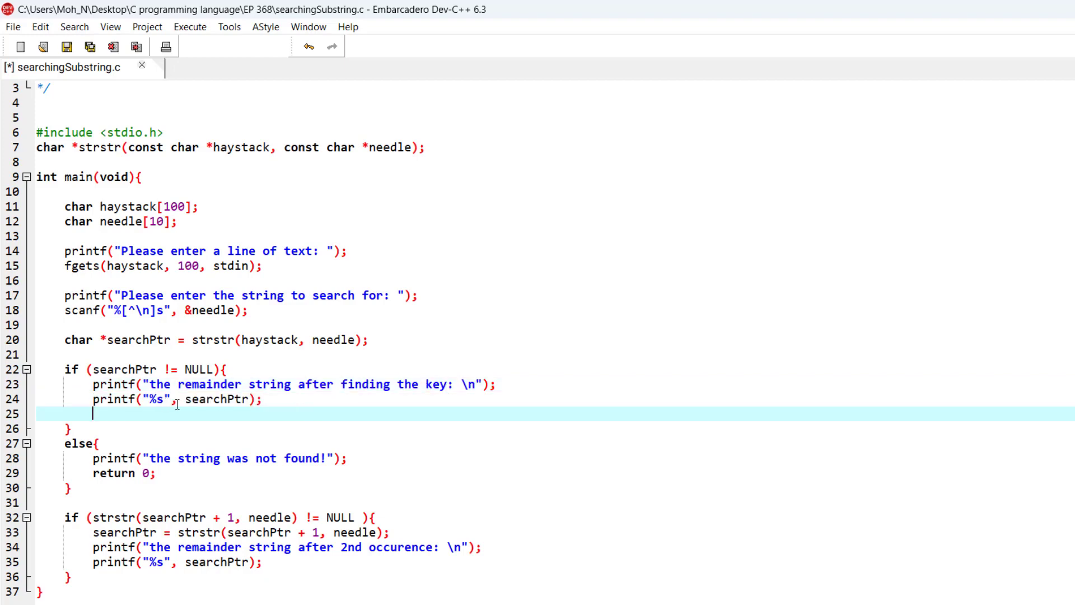
{"action": "double_click", "coordinate": [220, 398]}
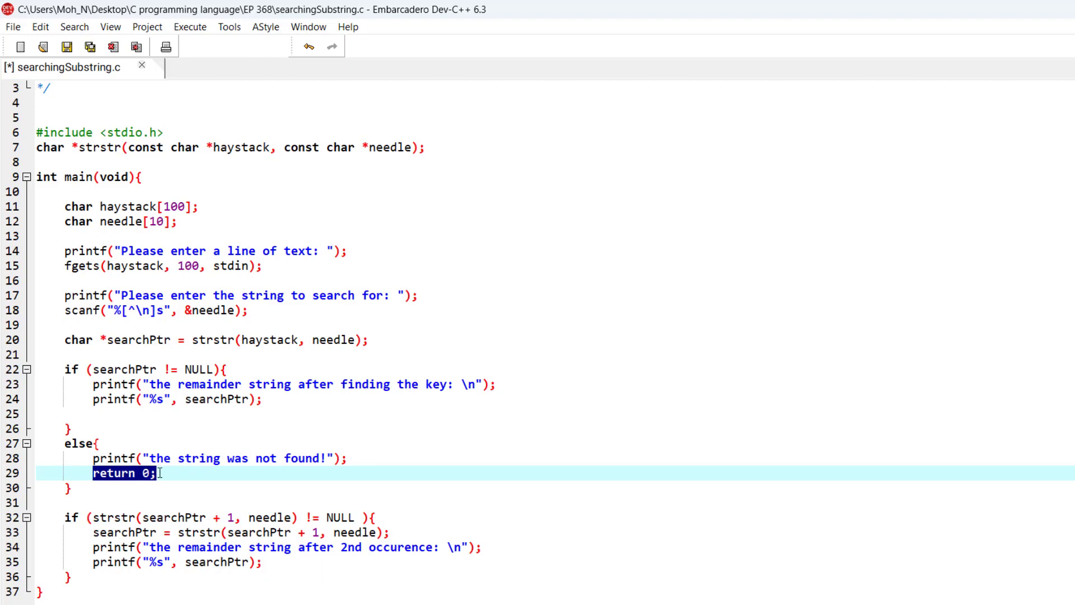
{"action": "mouse_move", "coordinate": [69, 524]}
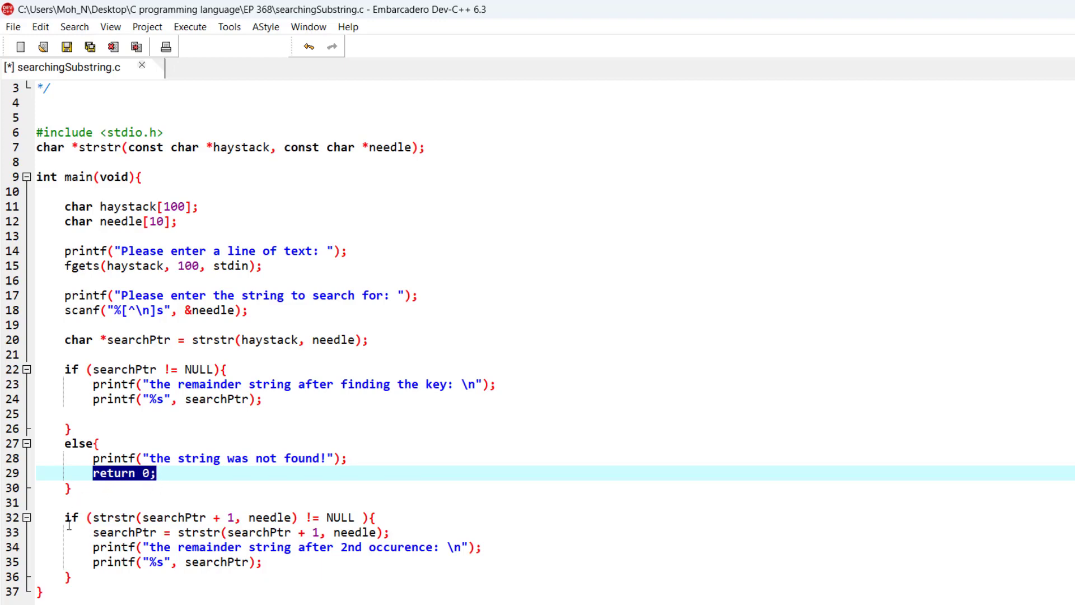
{"action": "mouse_move", "coordinate": [173, 533]}
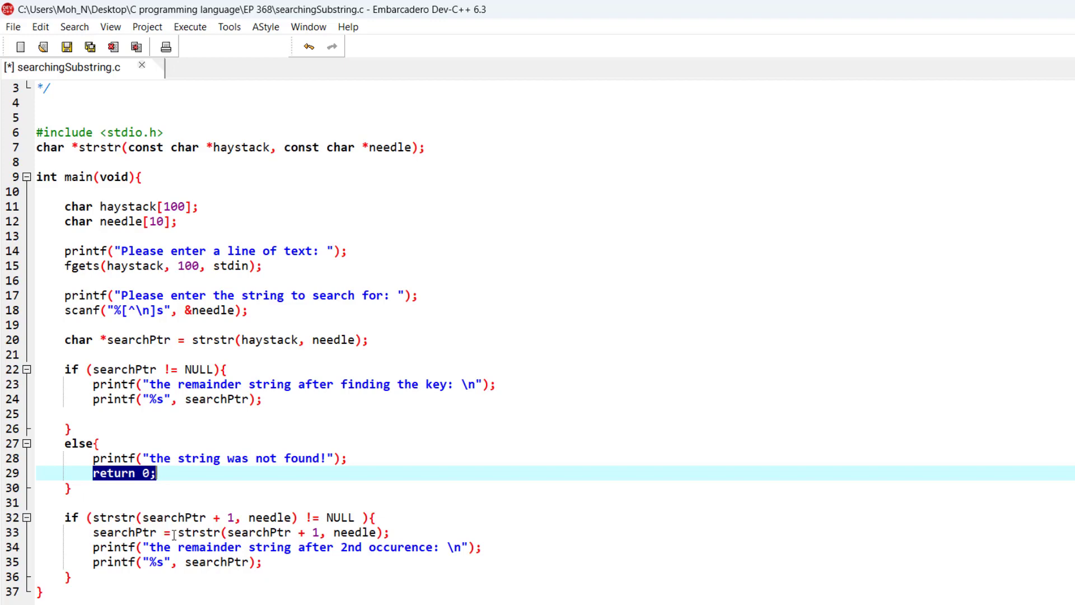
- Review the second strstr check (searchPtr + 1) and final printf, then compile and run
{"action": "double_click", "coordinate": [268, 518]}
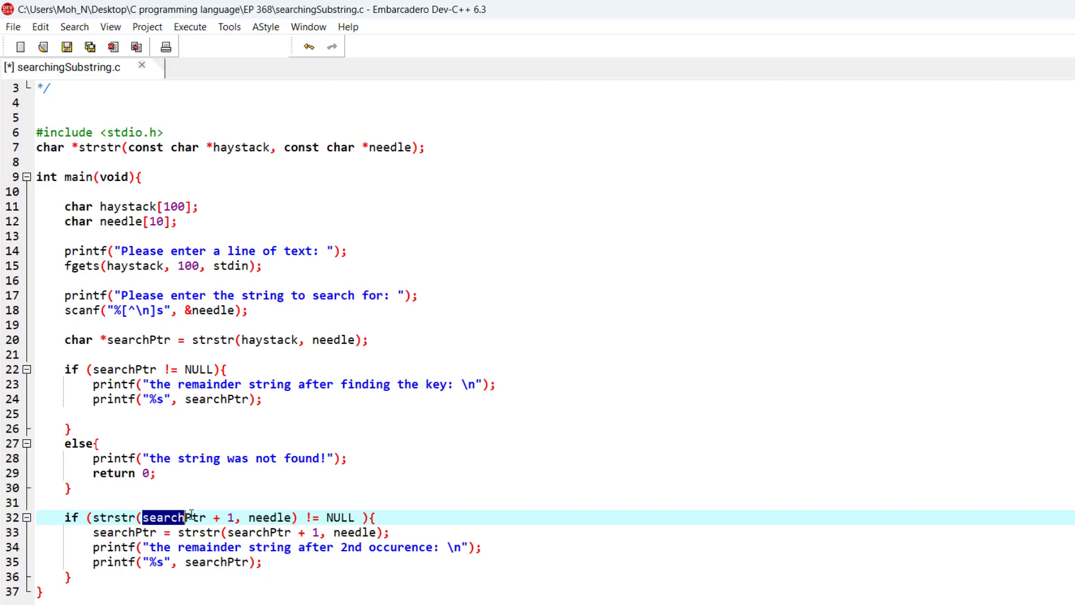
{"action": "left_click", "coordinate": [202, 516]}
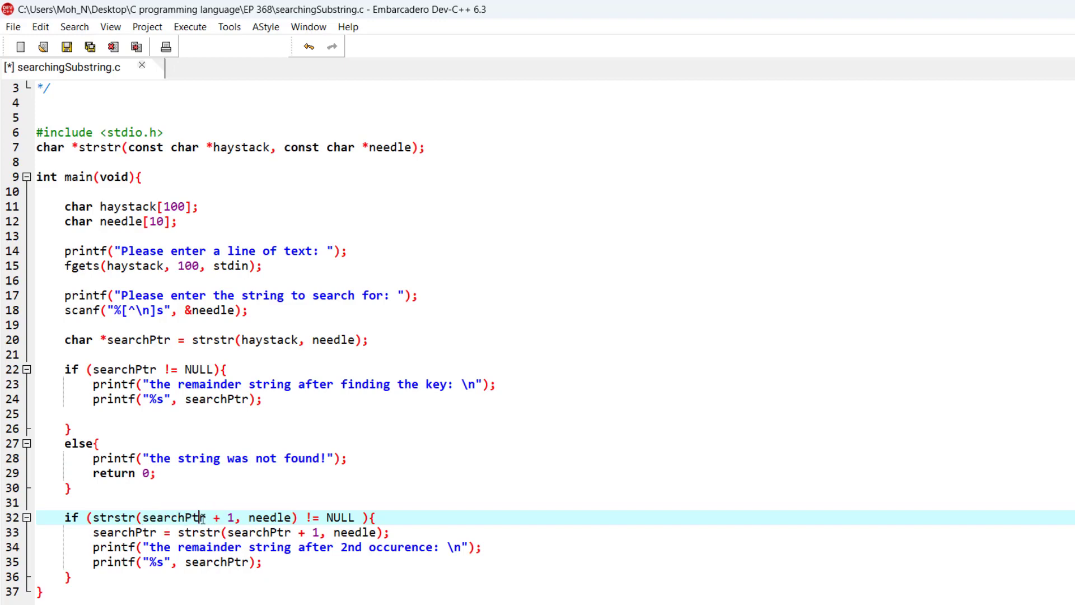
{"action": "double_click", "coordinate": [228, 517]}
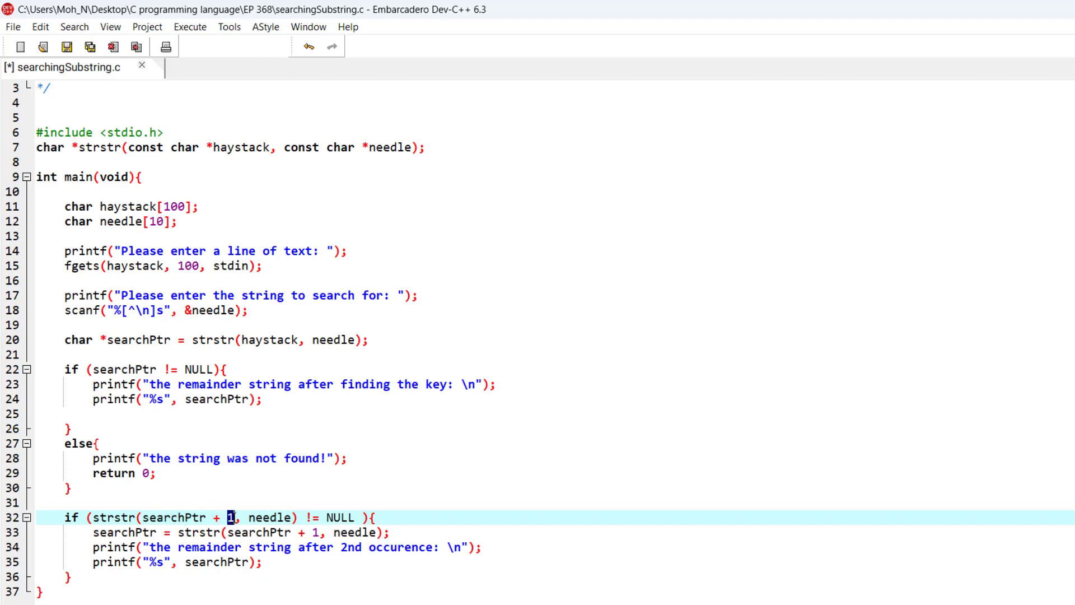
{"action": "double_click", "coordinate": [175, 517]}
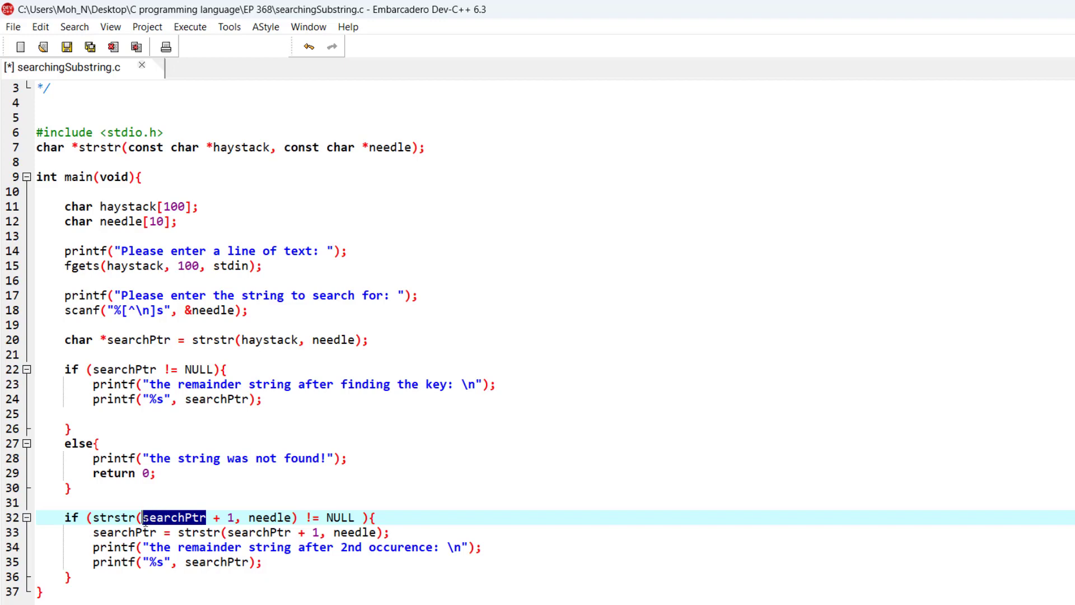
{"action": "mouse_move", "coordinate": [230, 430]}
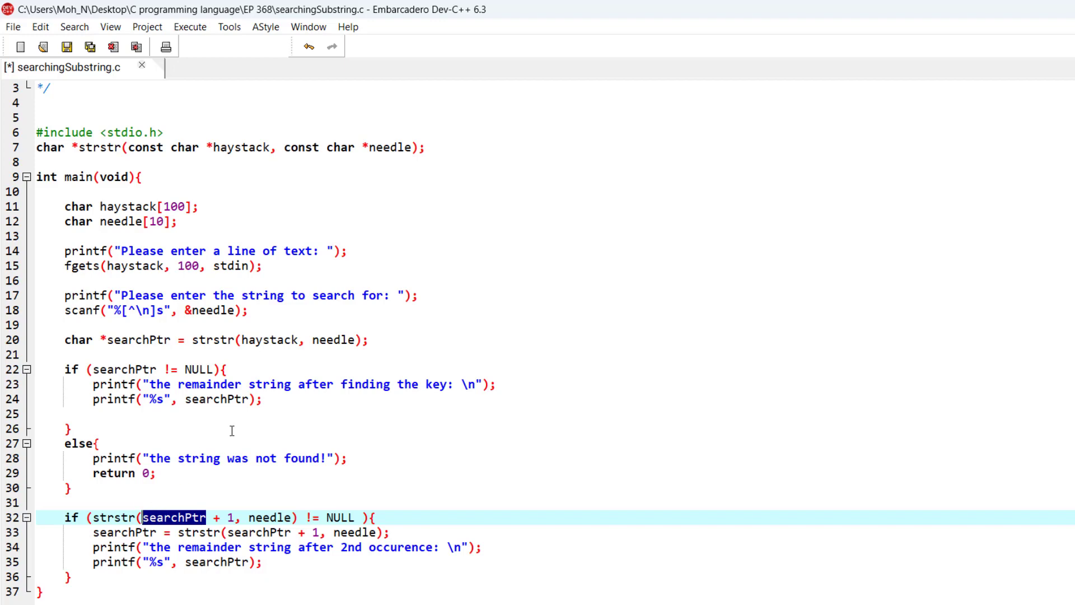
{"action": "mouse_move", "coordinate": [240, 507]}
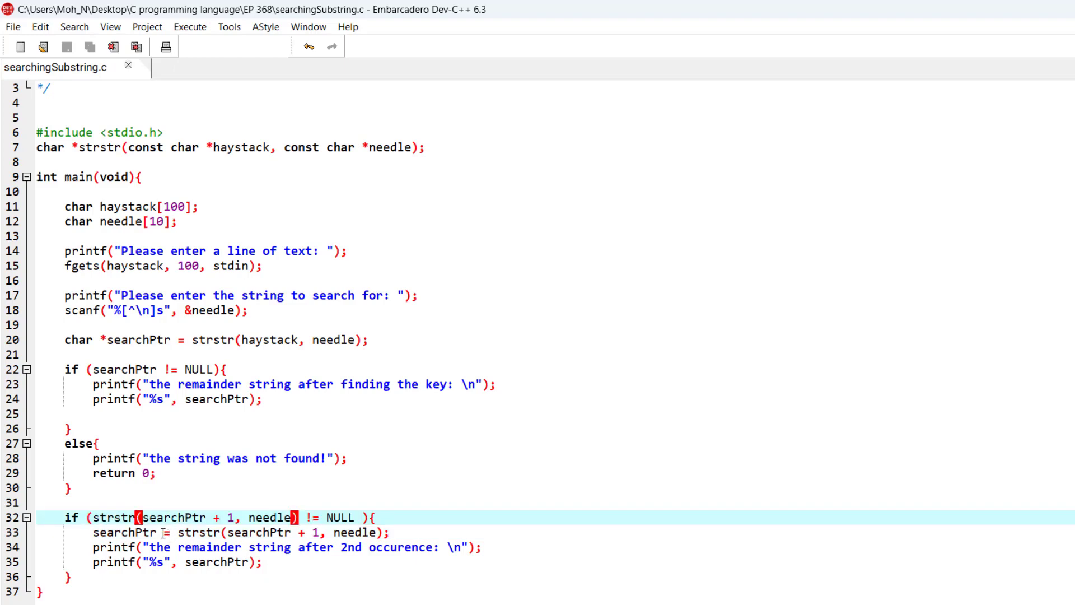
{"action": "double_click", "coordinate": [126, 533]}
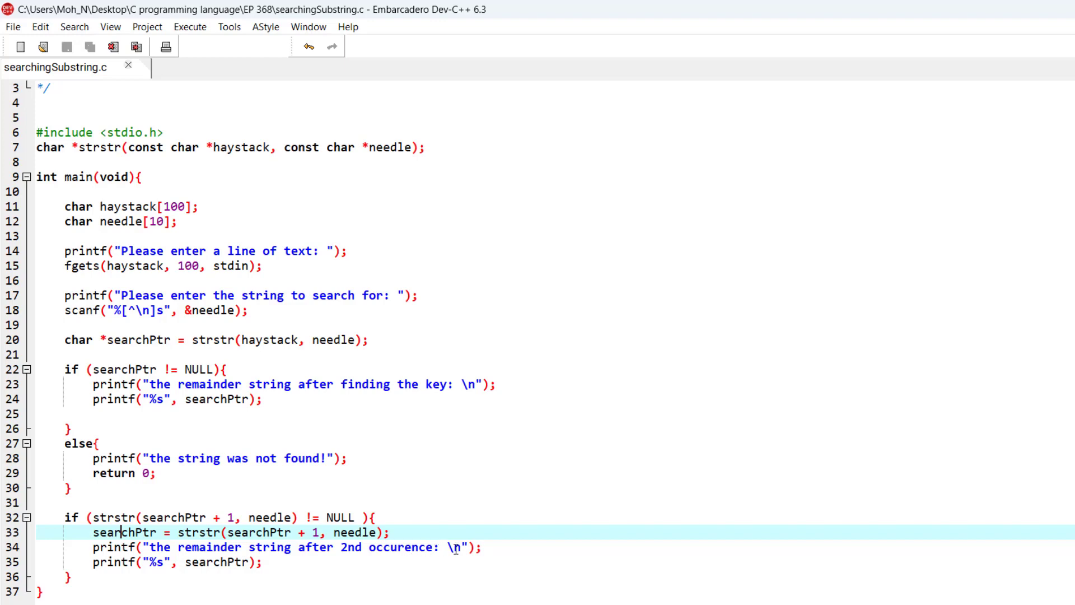
{"action": "double_click", "coordinate": [213, 562]}
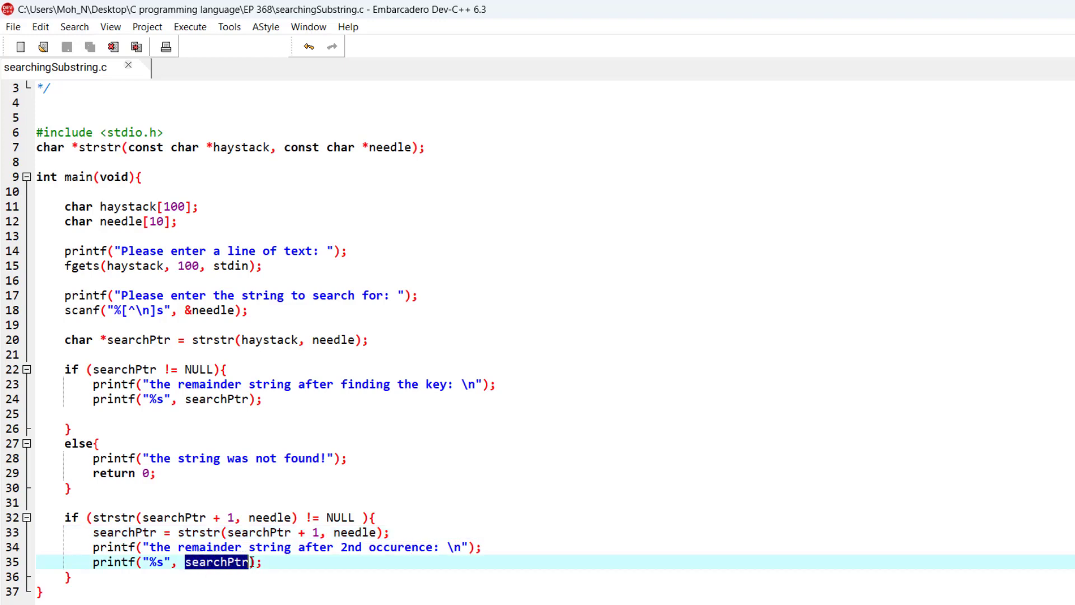
{"action": "left_click", "coordinate": [190, 27]}
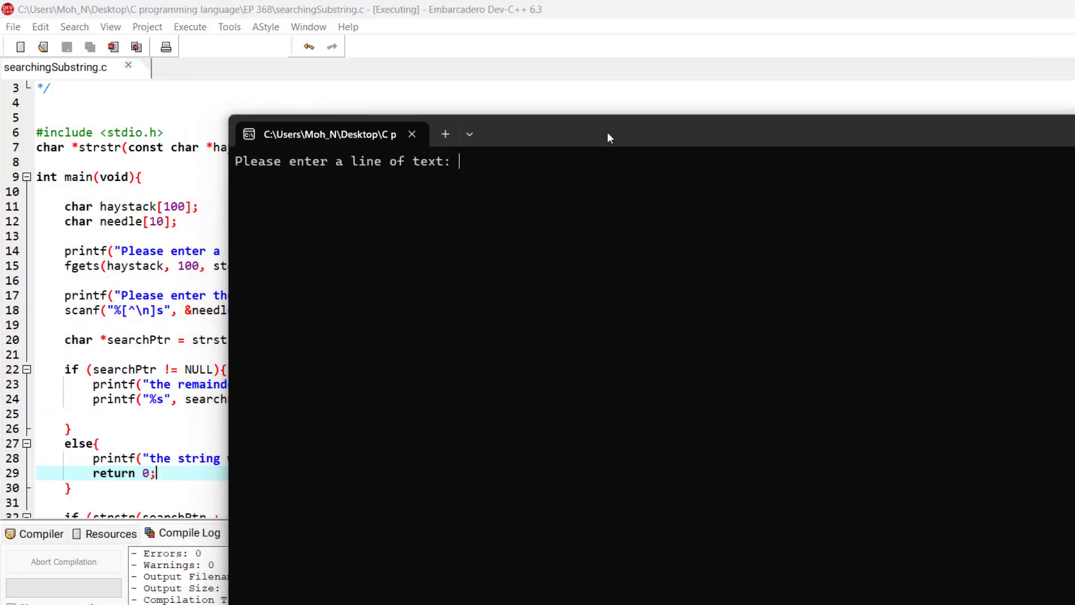
- Enter "i love you and you only" and search it for "you"
{"action": "type", "text": "i lo"}
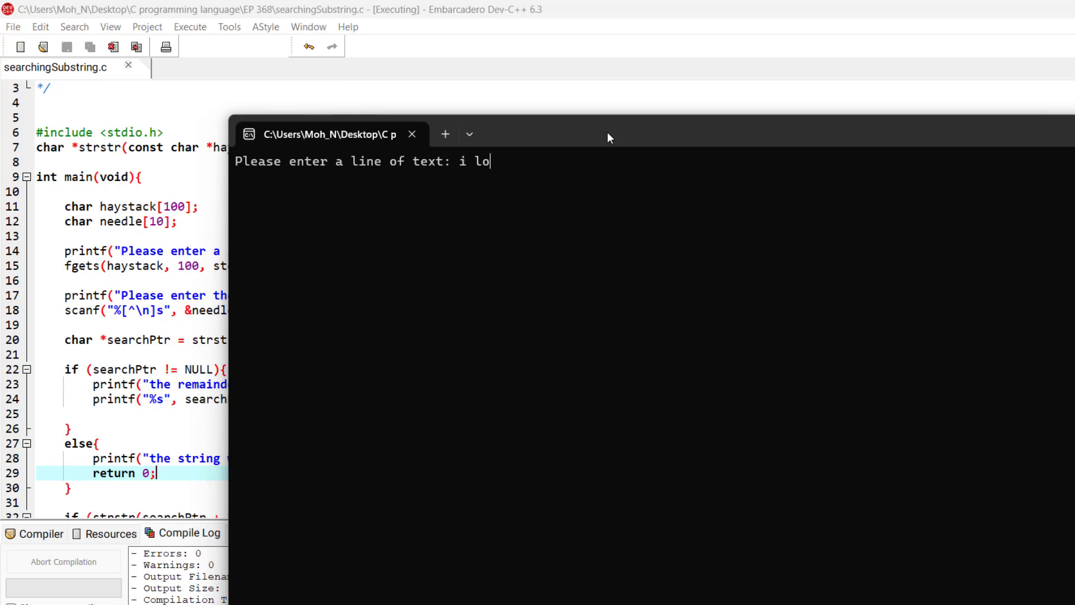
{"action": "type", "text": "ve you a"}
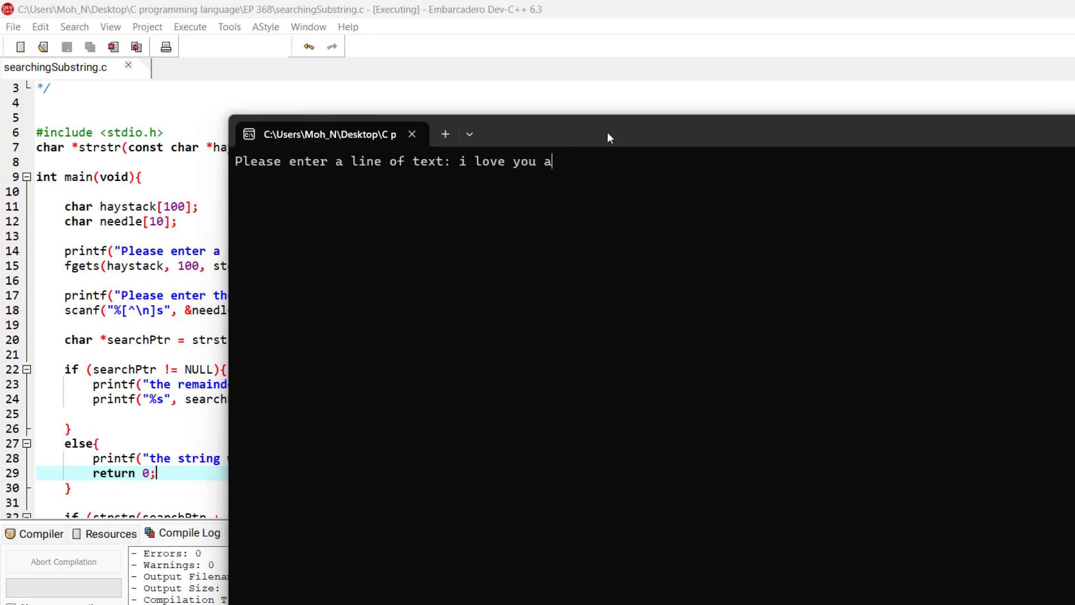
{"action": "type", "text": "nd you only"}
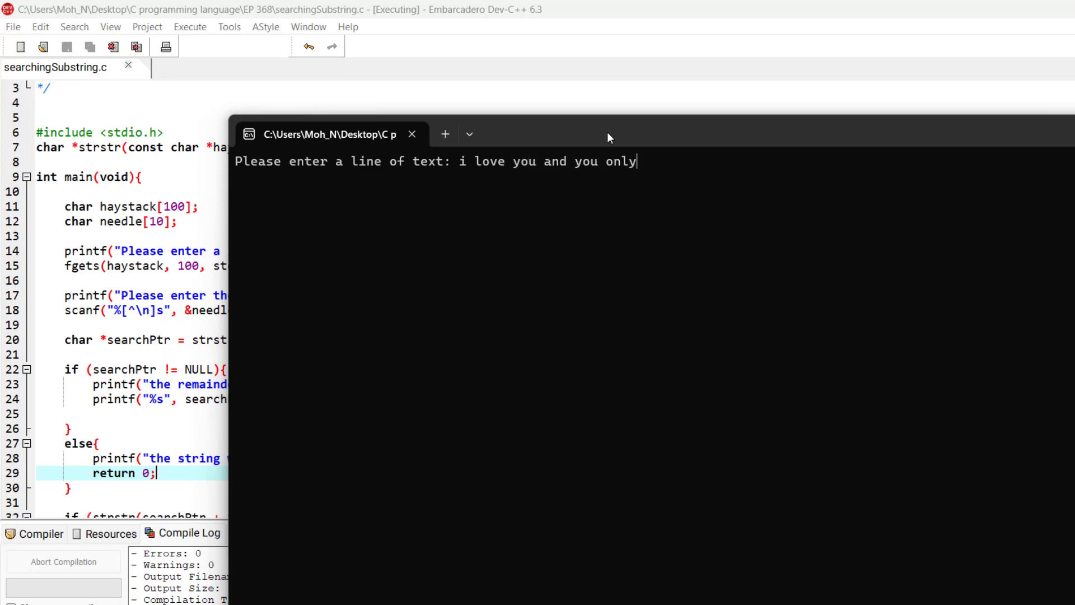
{"action": "key", "text": "Return"}
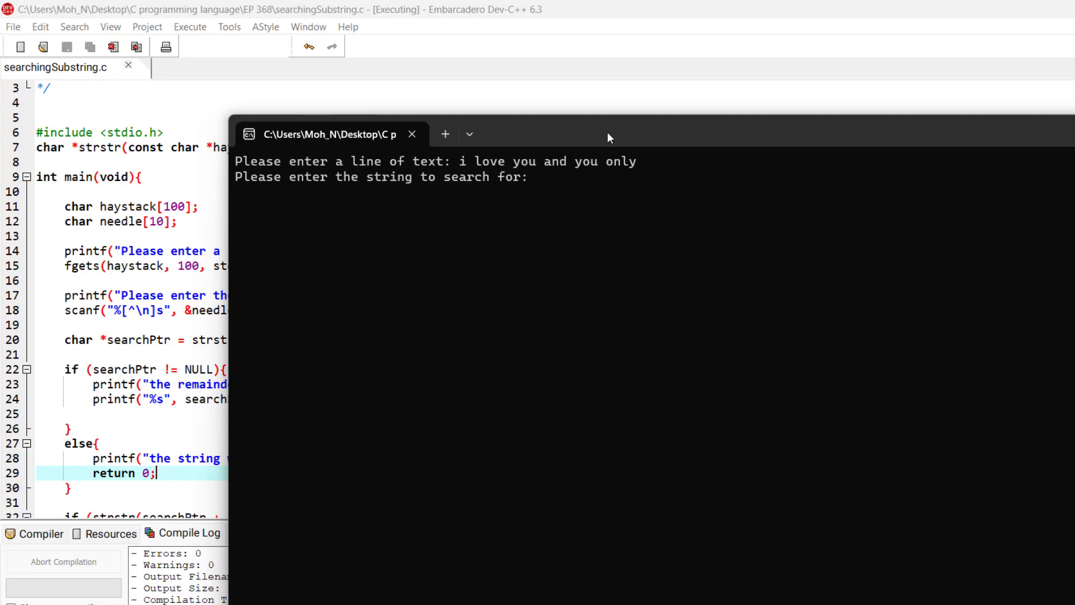
{"action": "type", "text": "you"}
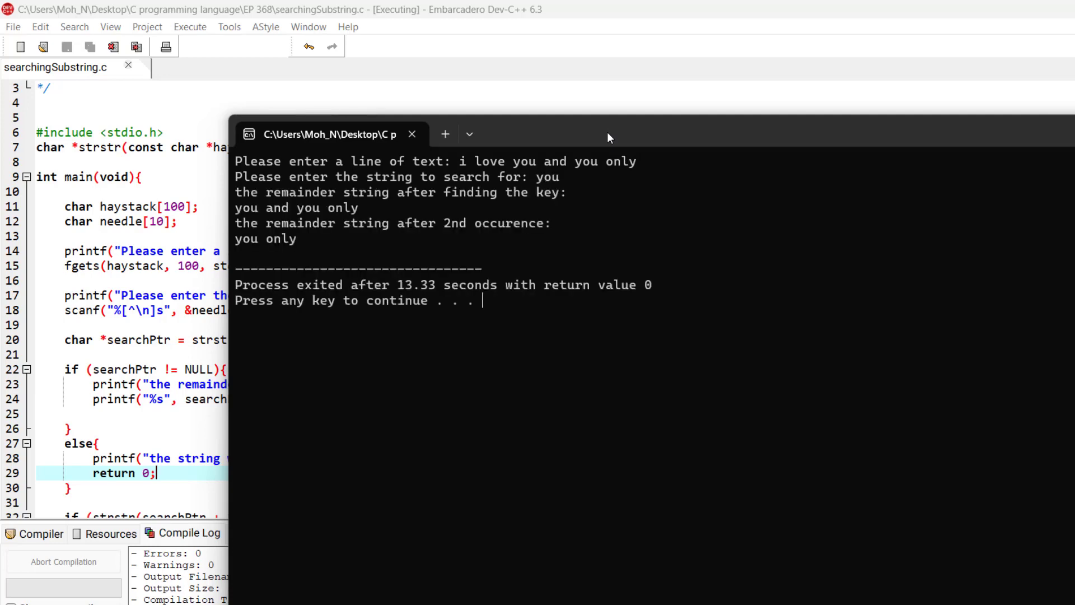
{"action": "mouse_move", "coordinate": [482, 199]}
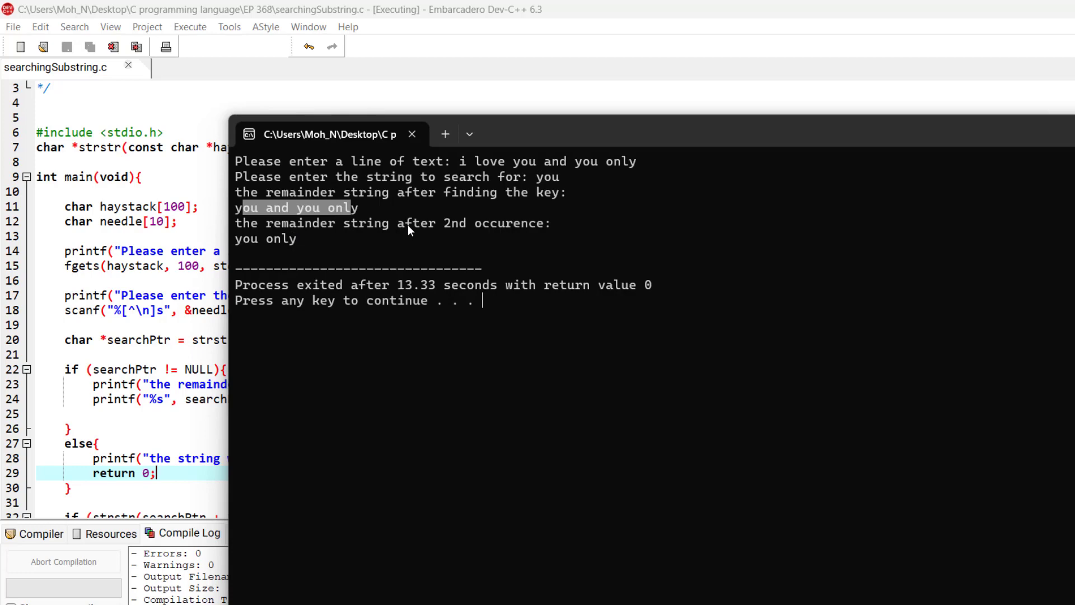
{"action": "mouse_move", "coordinate": [239, 248]}
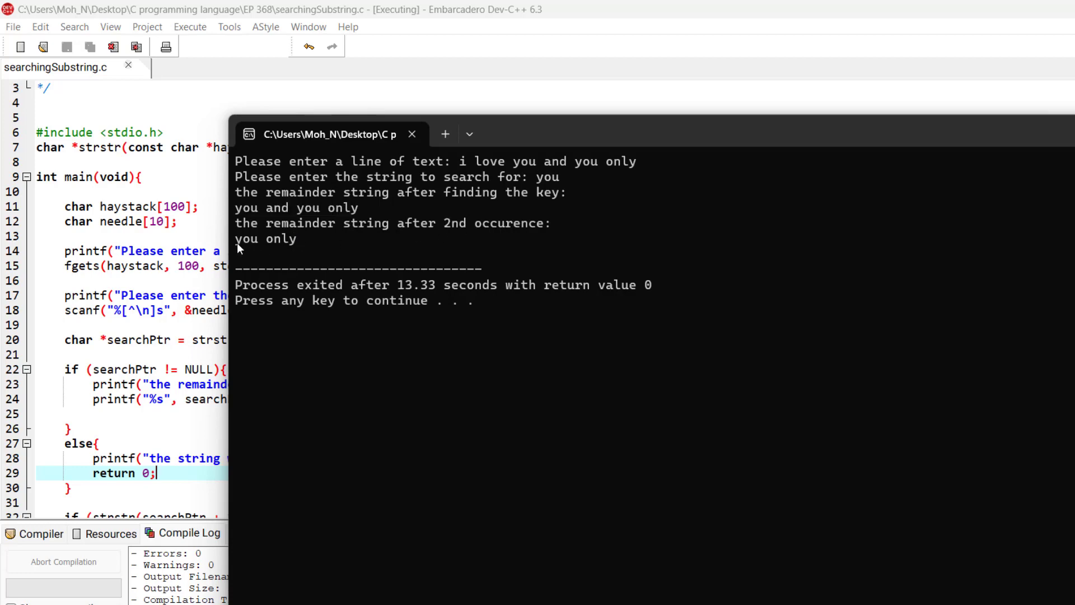
{"action": "mouse_move", "coordinate": [349, 249]}
{"action": "type", "text": "i"}
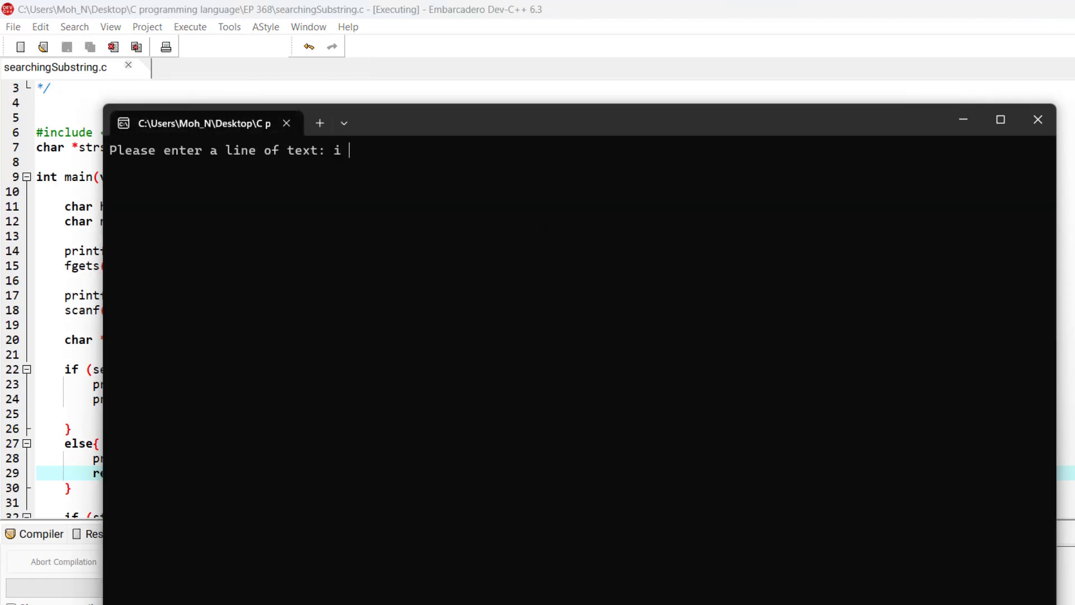
- Enter the sentence again, search for "car", and return to the code editor
{"action": "type", "text": "love you"}
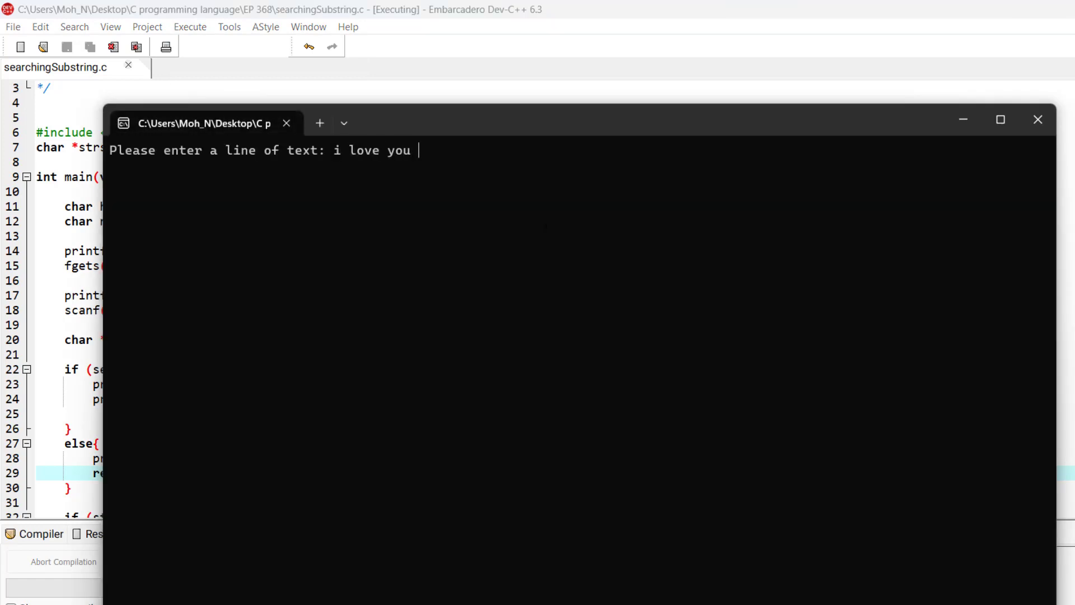
{"action": "type", "text": "and you only"}
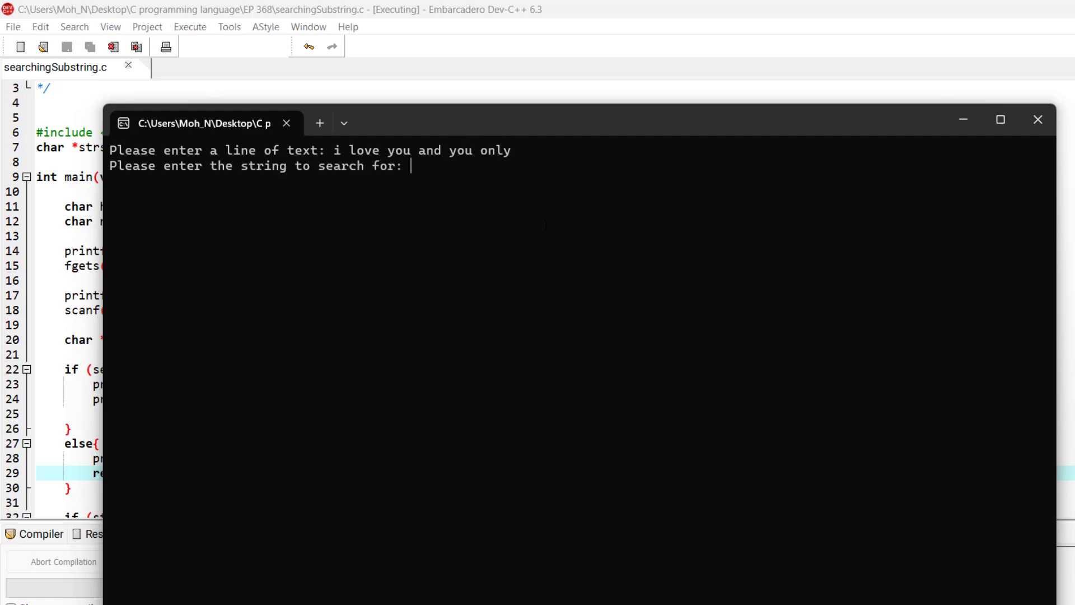
{"action": "type", "text": "car"}
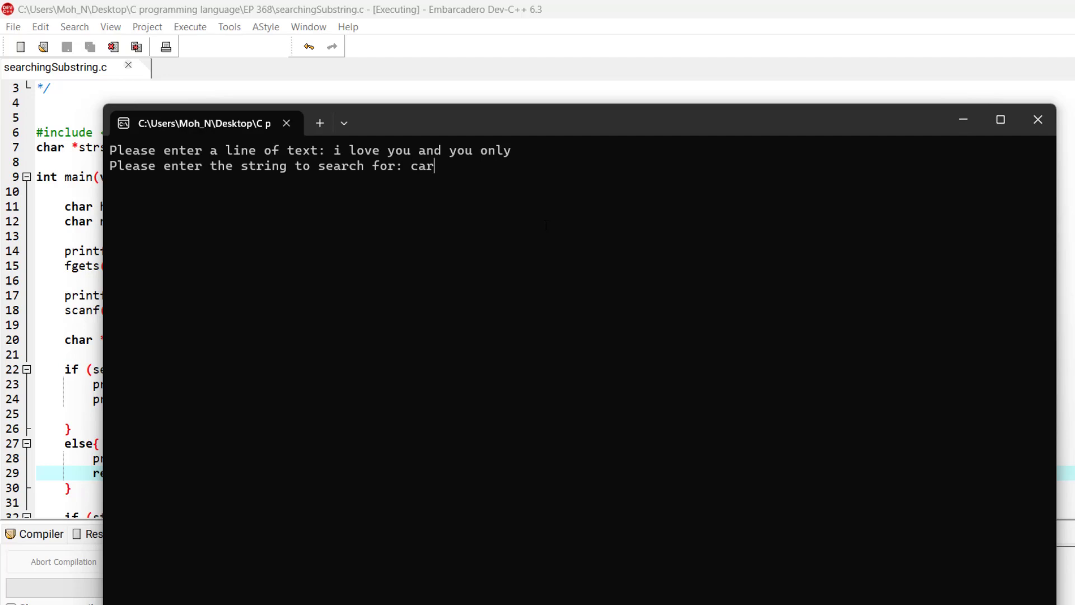
{"action": "key", "text": "Return"}
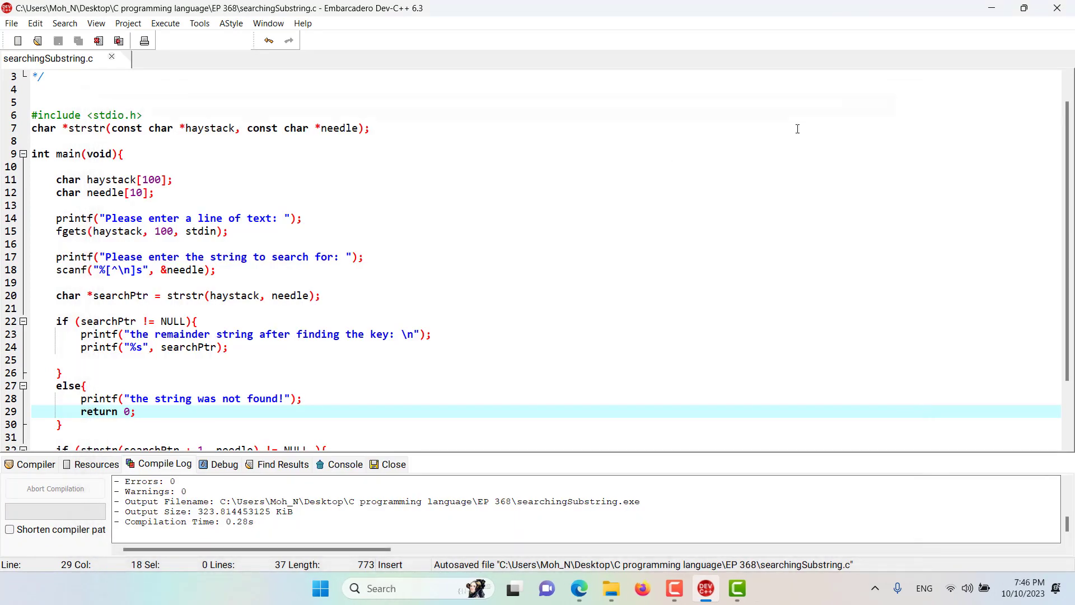
{"action": "mouse_move", "coordinate": [575, 205]}
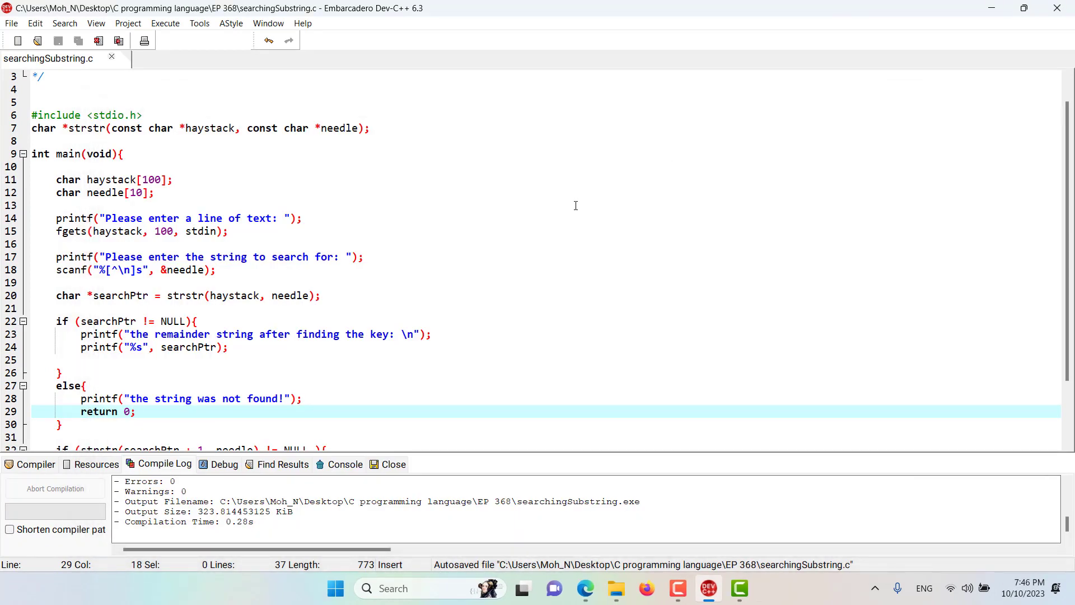
{"action": "left_click", "coordinate": [136, 411]}
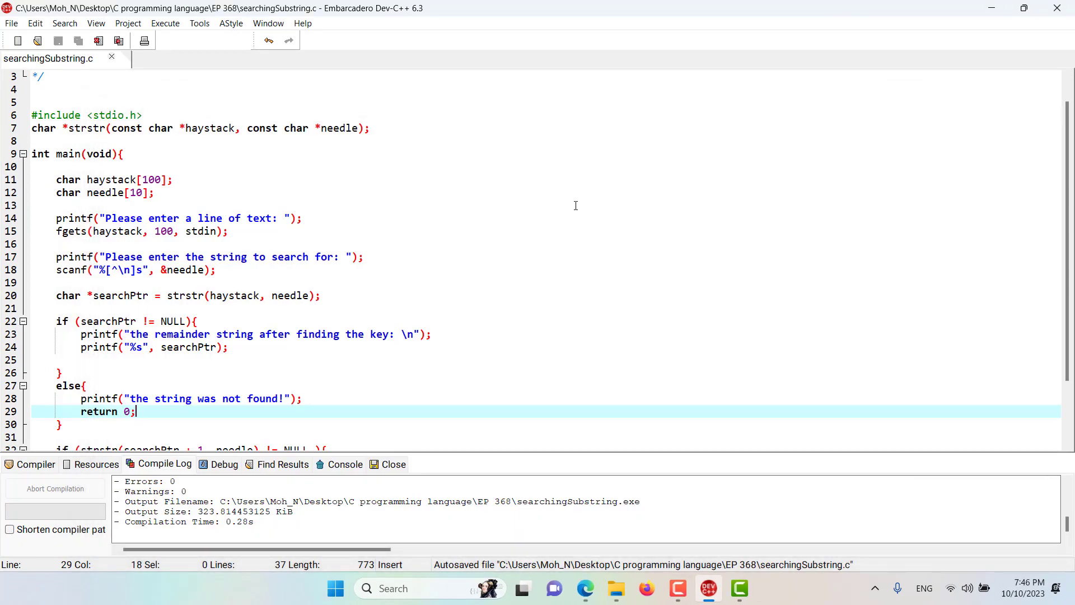